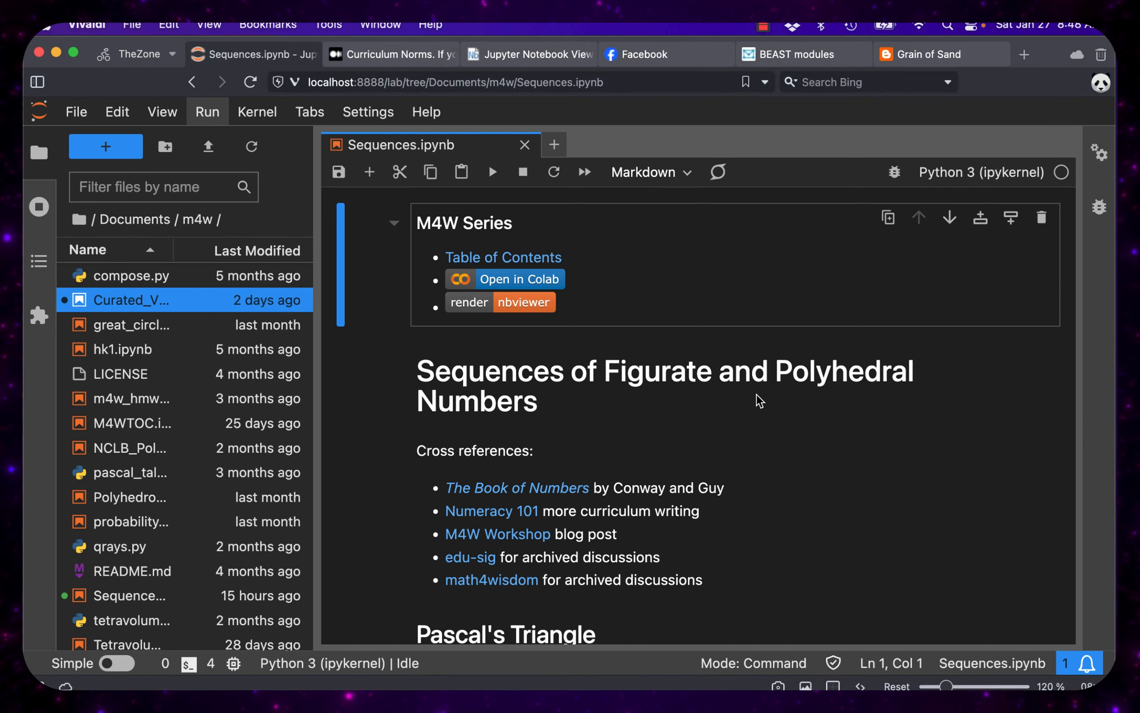
pyautogui.moveTo(770, 184)
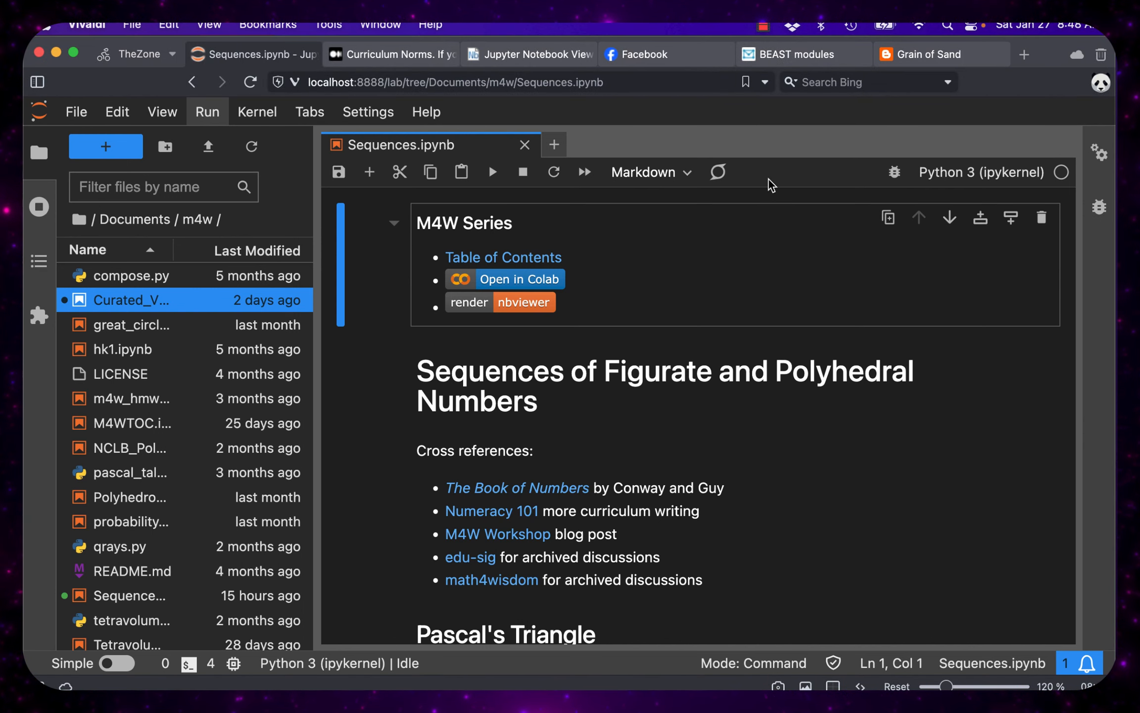
# - Read the BEAST modules post down through the A, B, T and E sections to the S module
pyautogui.click(792, 54)
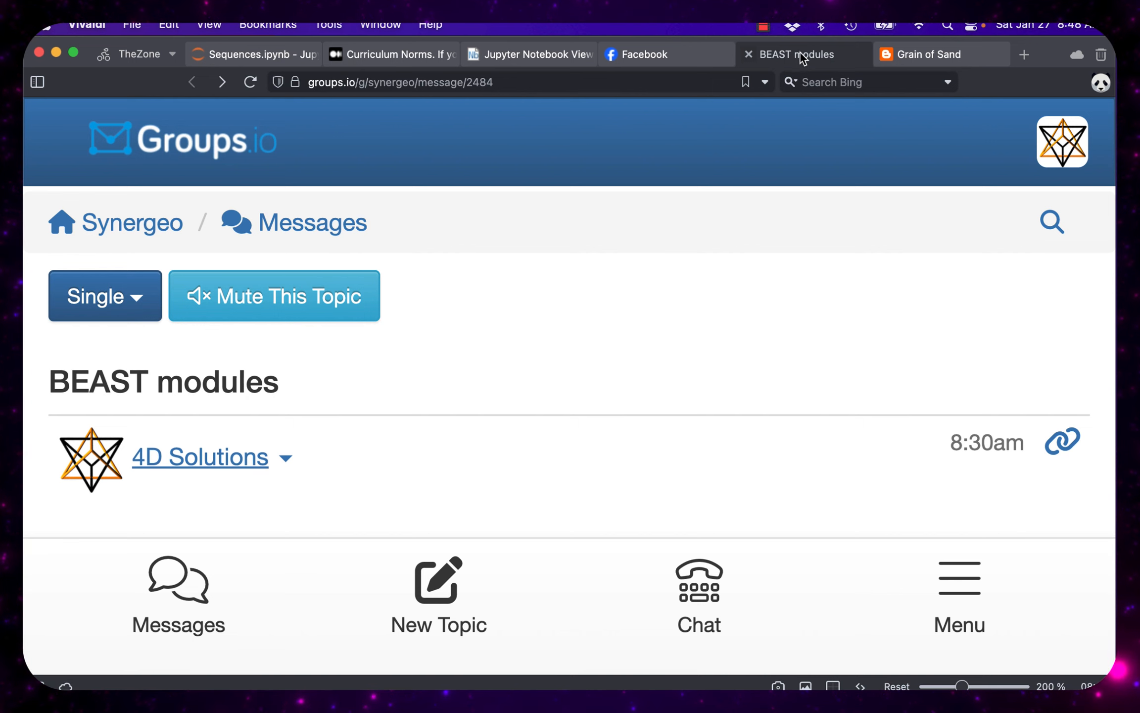
pyautogui.scroll(-3)
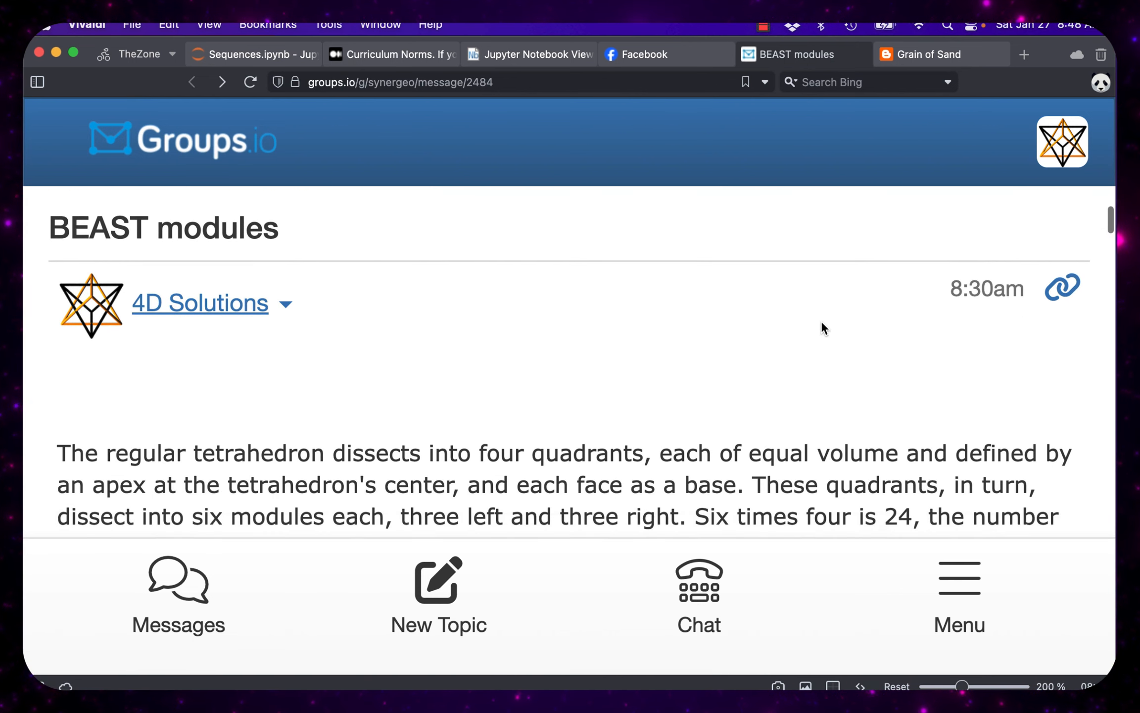
pyautogui.scroll(-3)
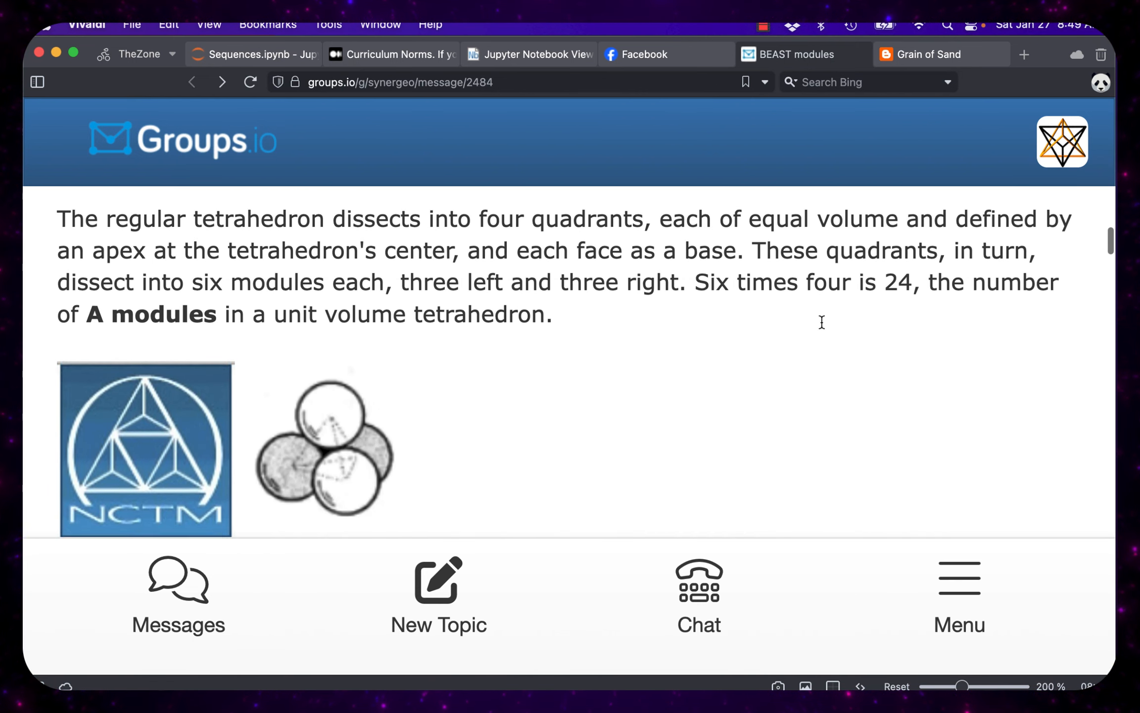
pyautogui.scroll(-3)
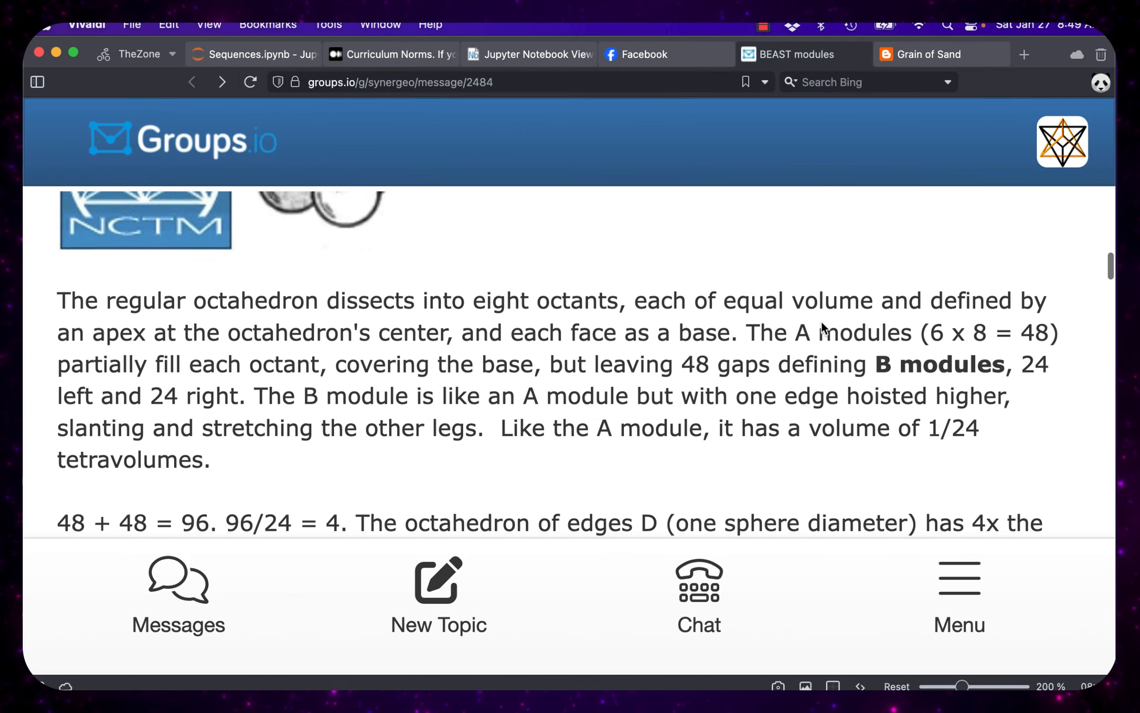
pyautogui.scroll(-3)
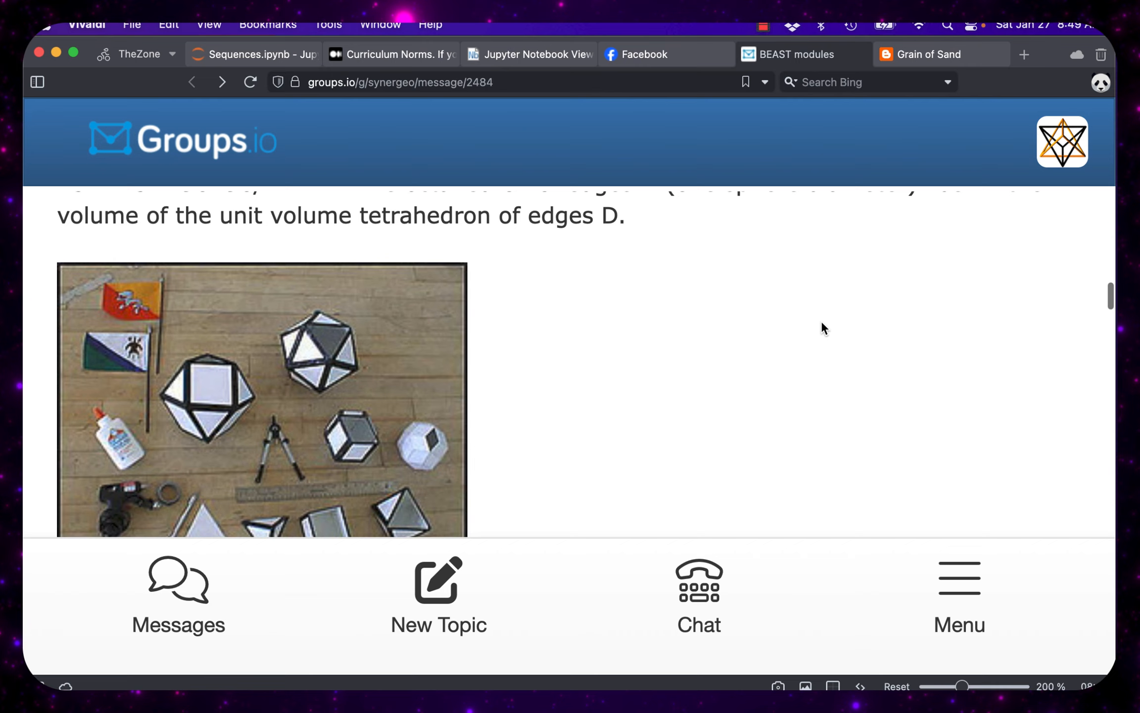
pyautogui.scroll(-3)
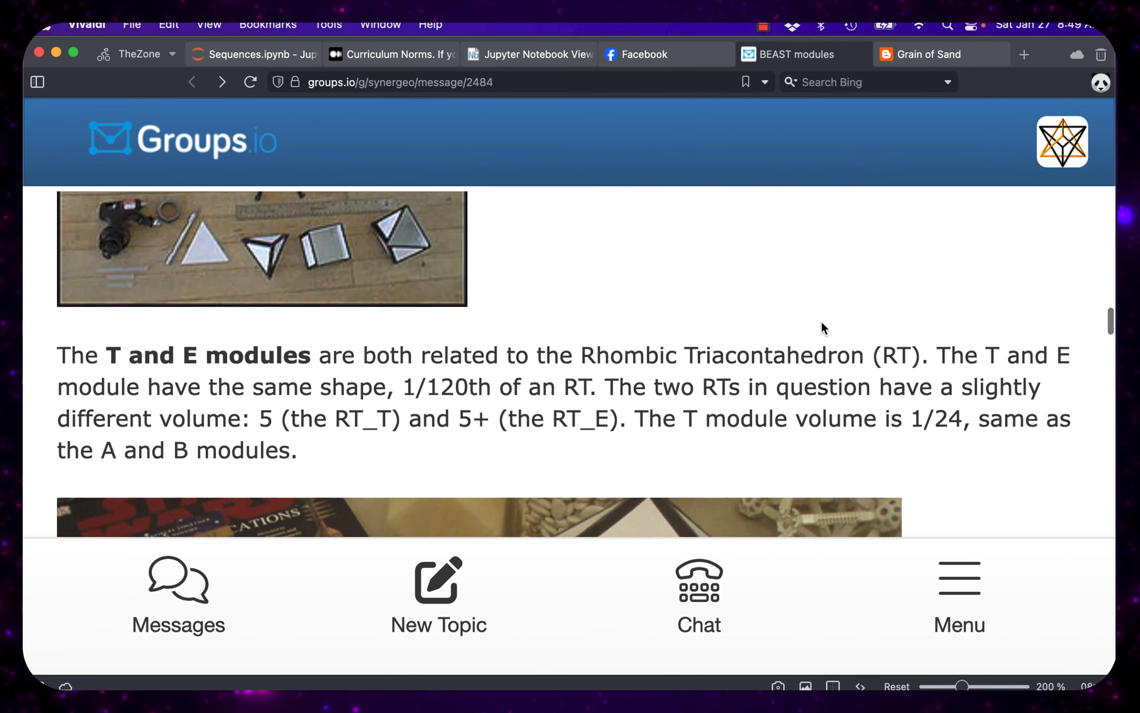
pyautogui.scroll(-3)
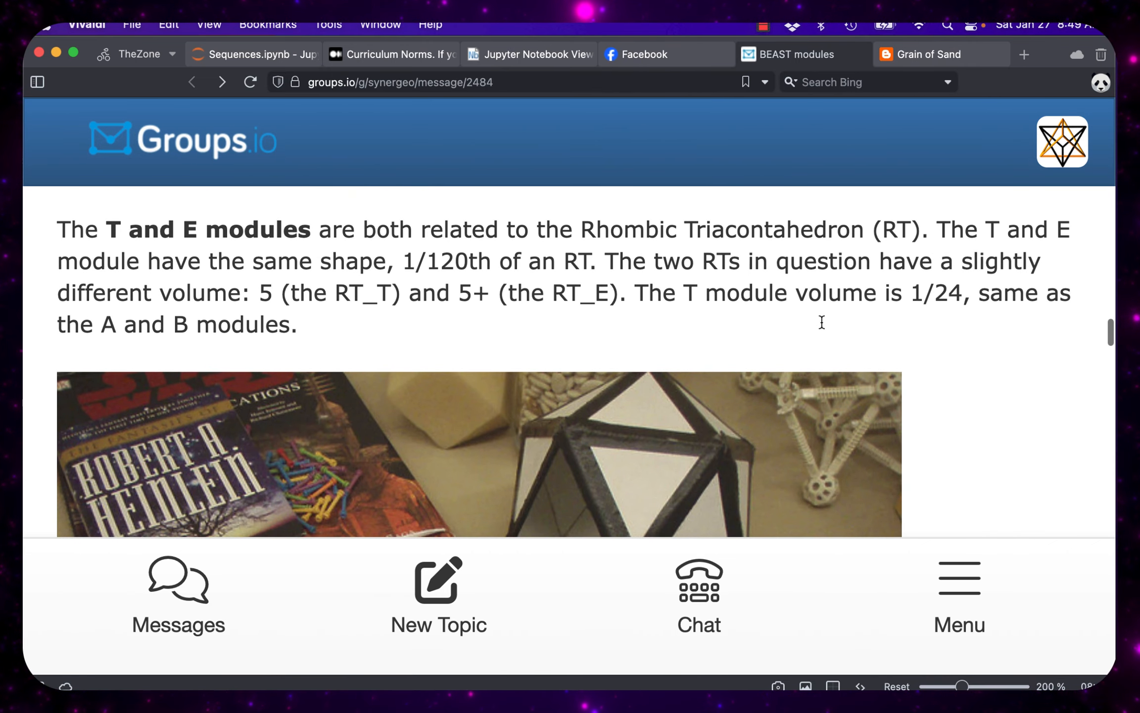
pyautogui.scroll(-3)
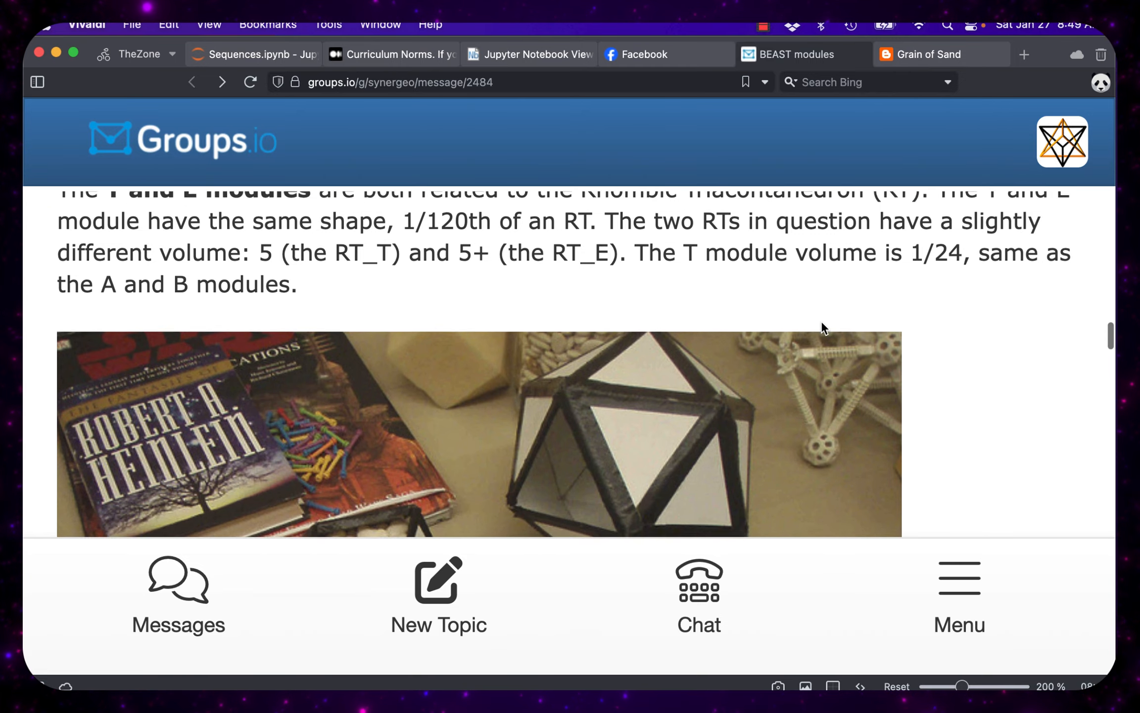
pyautogui.scroll(-3)
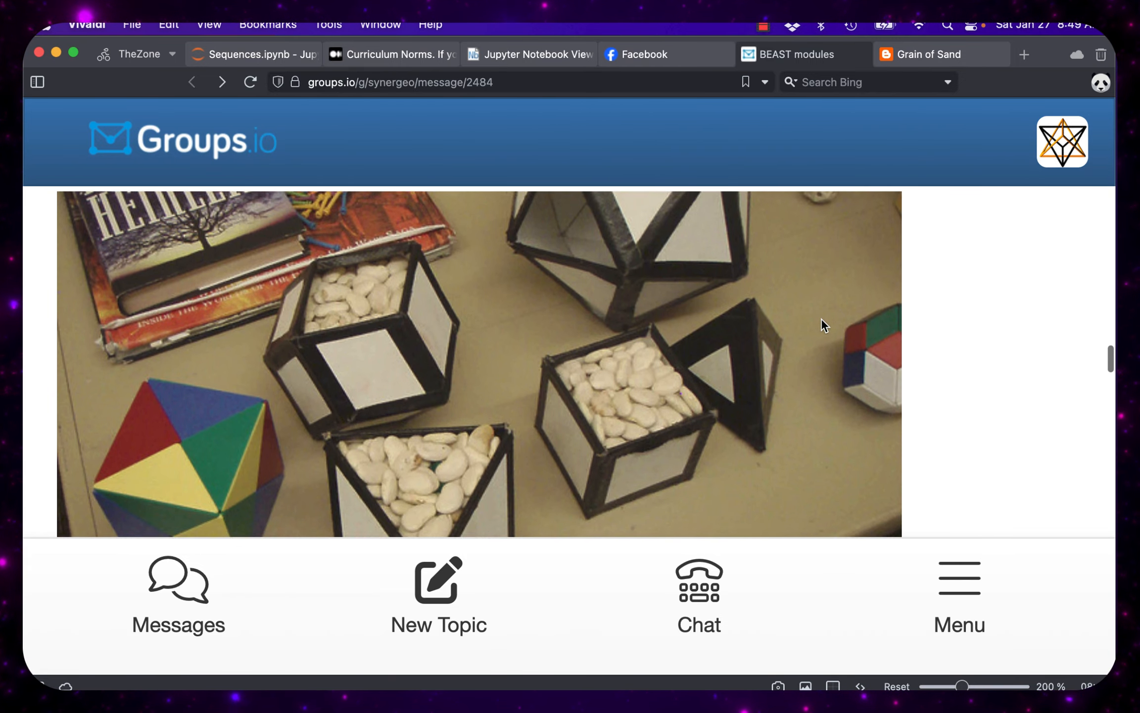
pyautogui.scroll(-3)
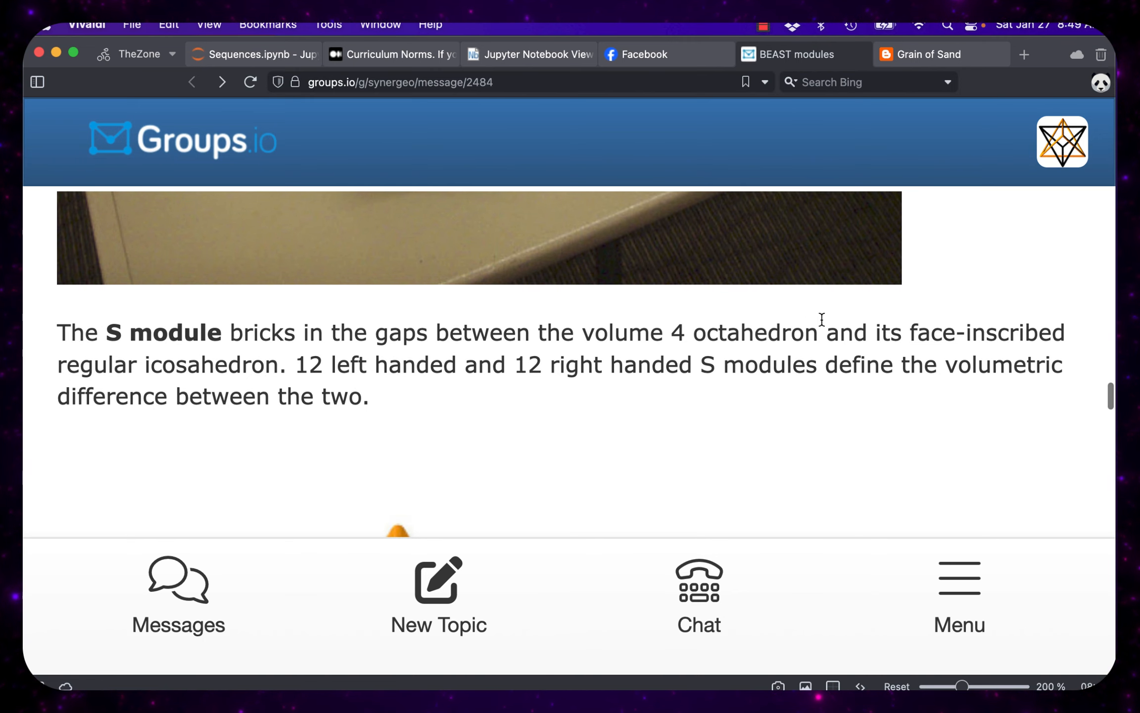
# - Read the nbviewer Sequences notebook past Pascal's Triangle to the Triangular Numbers output 1, 3, 6, 10, 15, 21
pyautogui.click(530, 54)
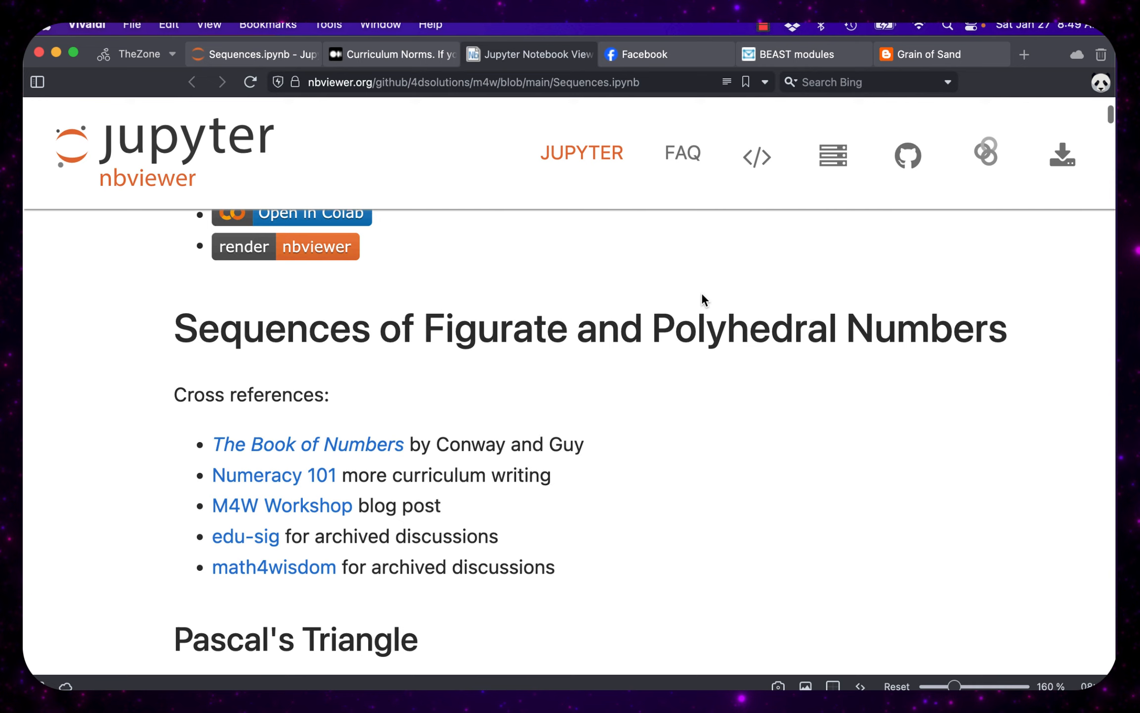
pyautogui.scroll(-3)
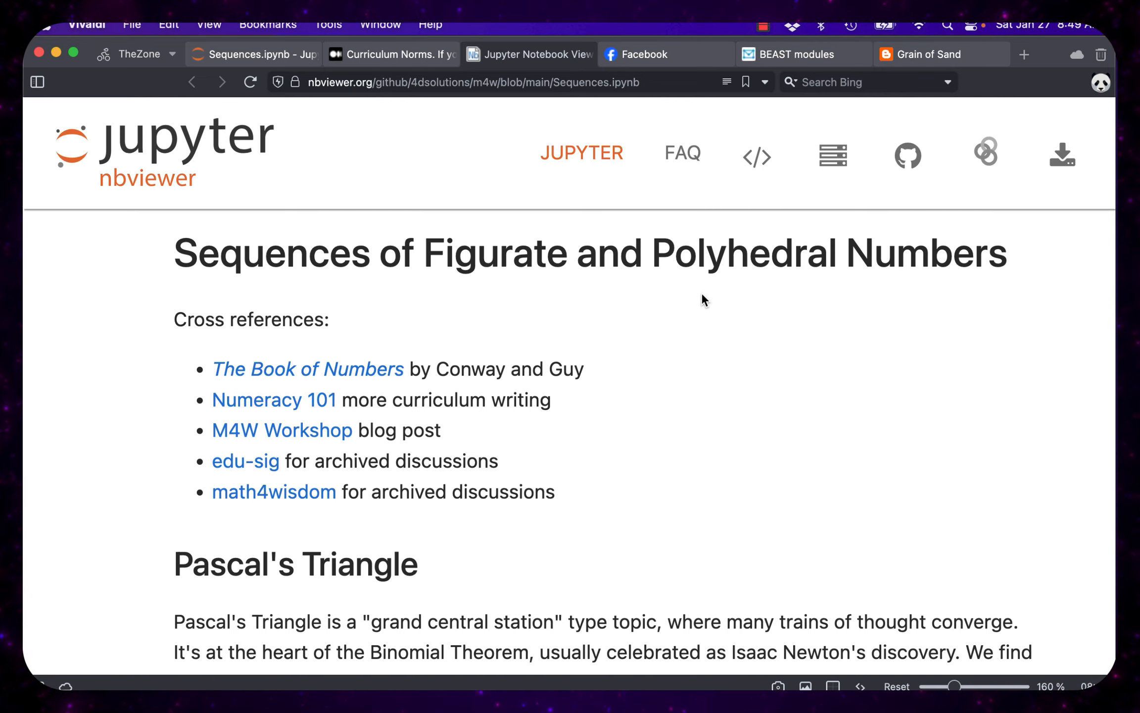
pyautogui.scroll(-3)
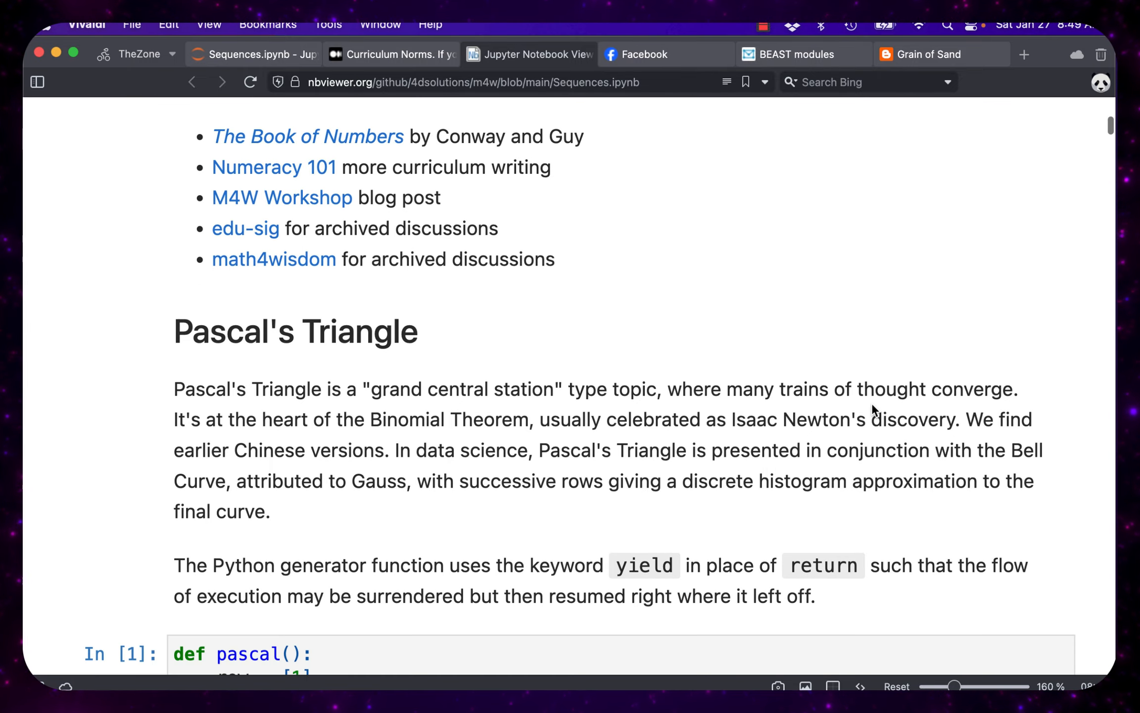
pyautogui.scroll(-3)
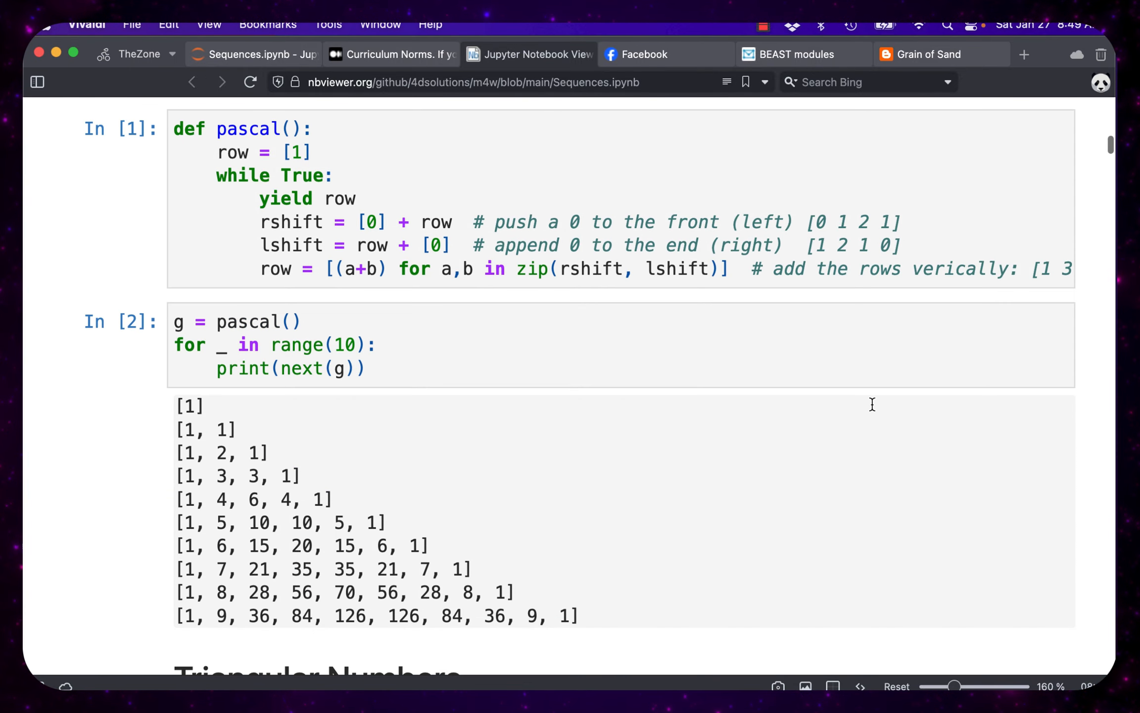
pyautogui.scroll(-3)
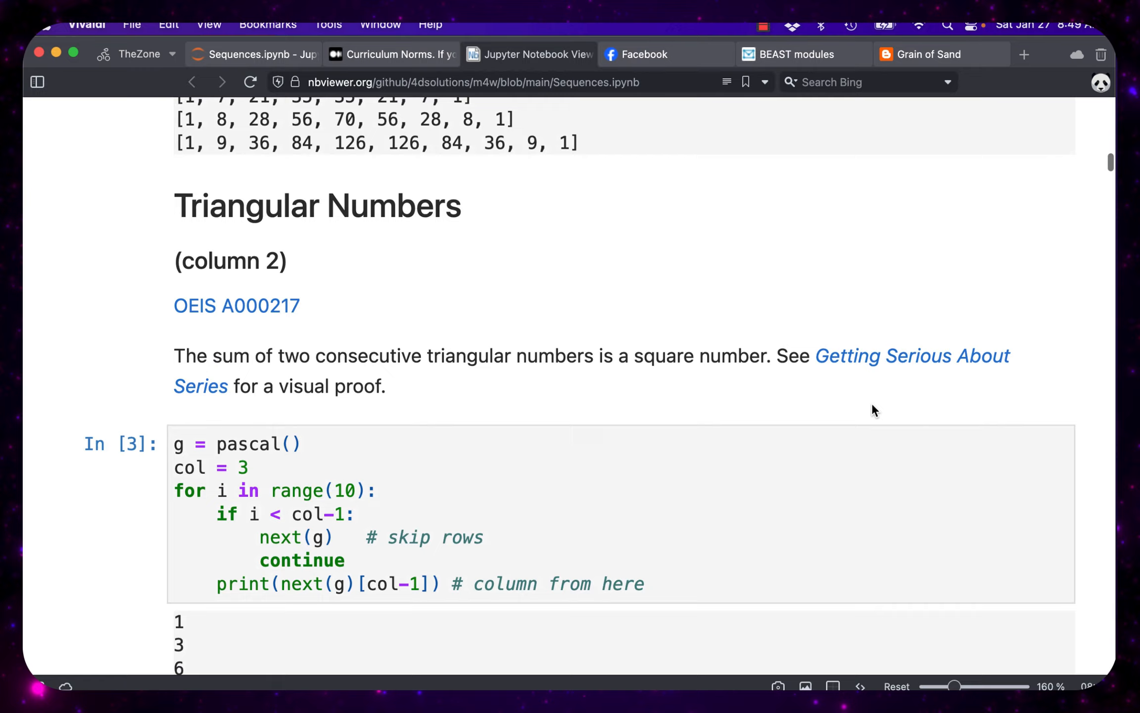
pyautogui.scroll(-3)
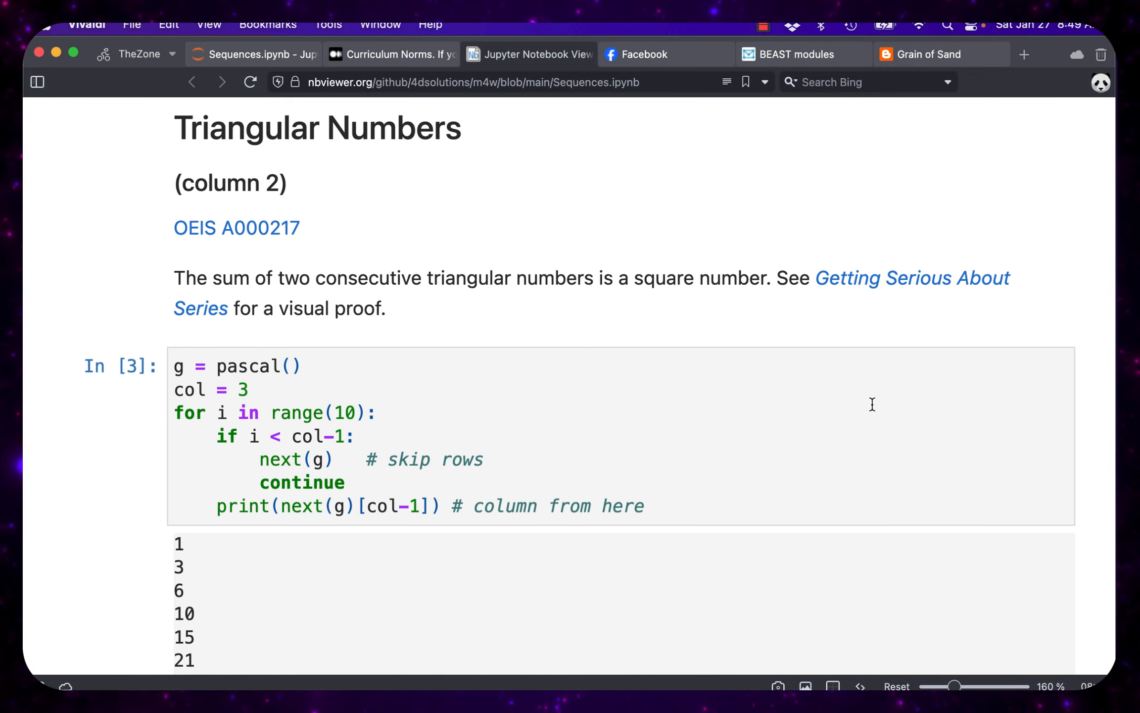
pyautogui.moveTo(531, 54)
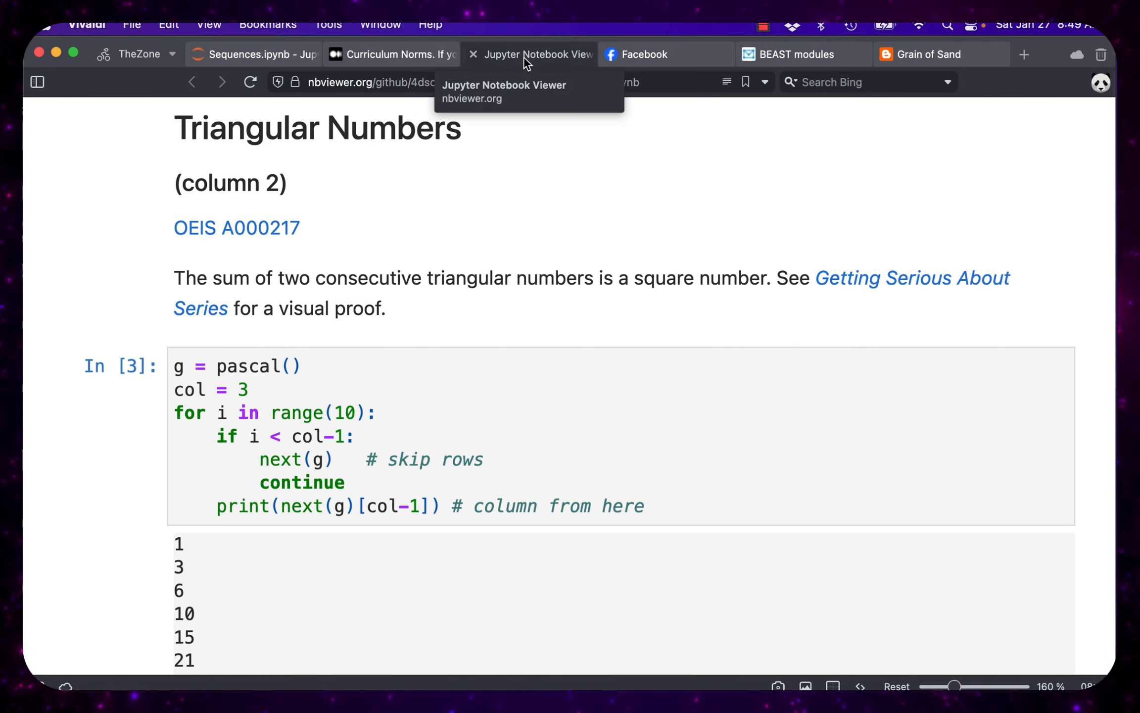
pyautogui.moveTo(526, 62)
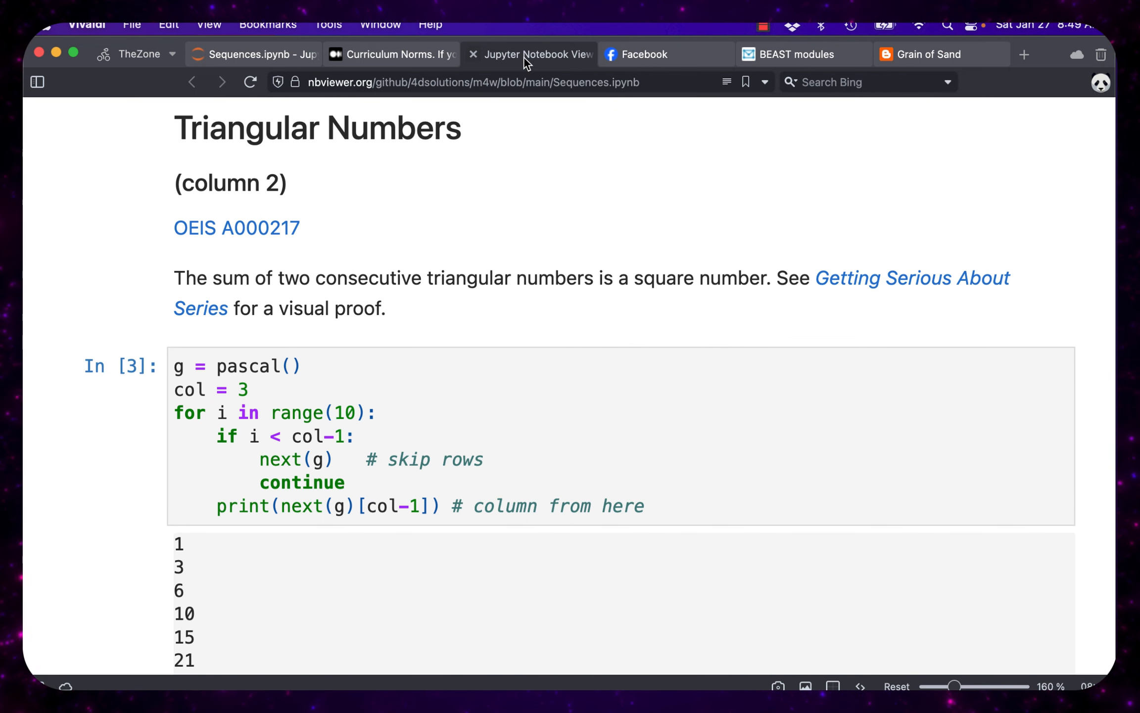
# - Read the Curriculum Norms article past the Fuller Projection paragraph to the RBF paragraph and power-grid photo
pyautogui.click(392, 54)
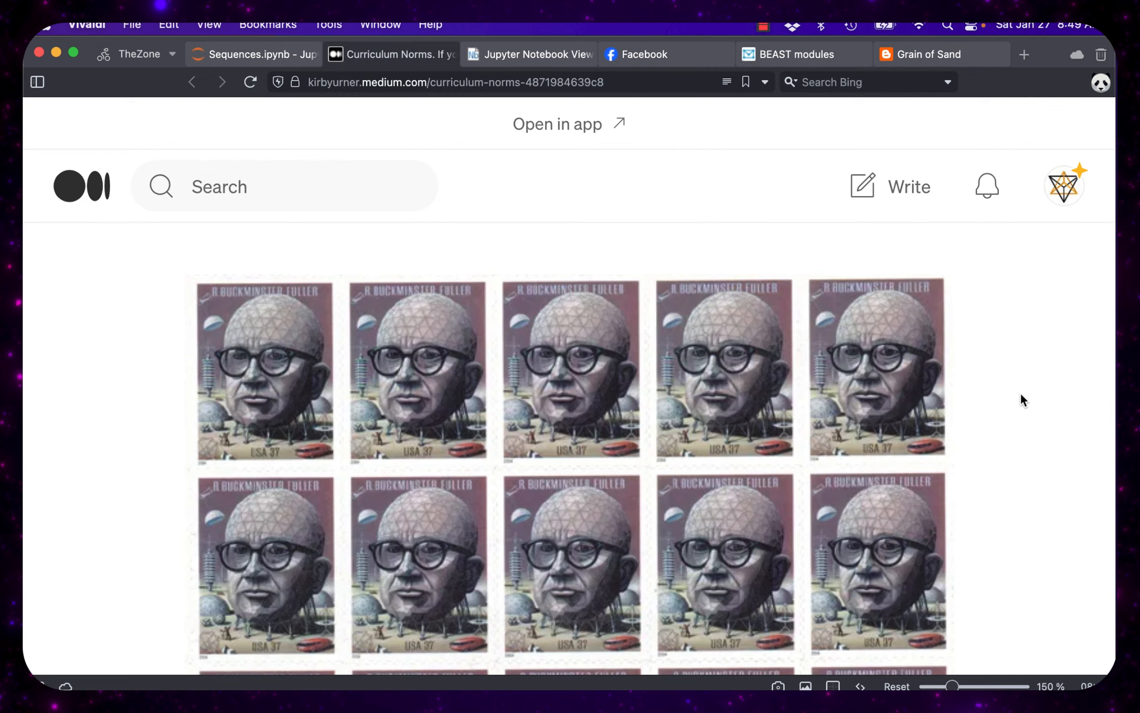
pyautogui.scroll(-3)
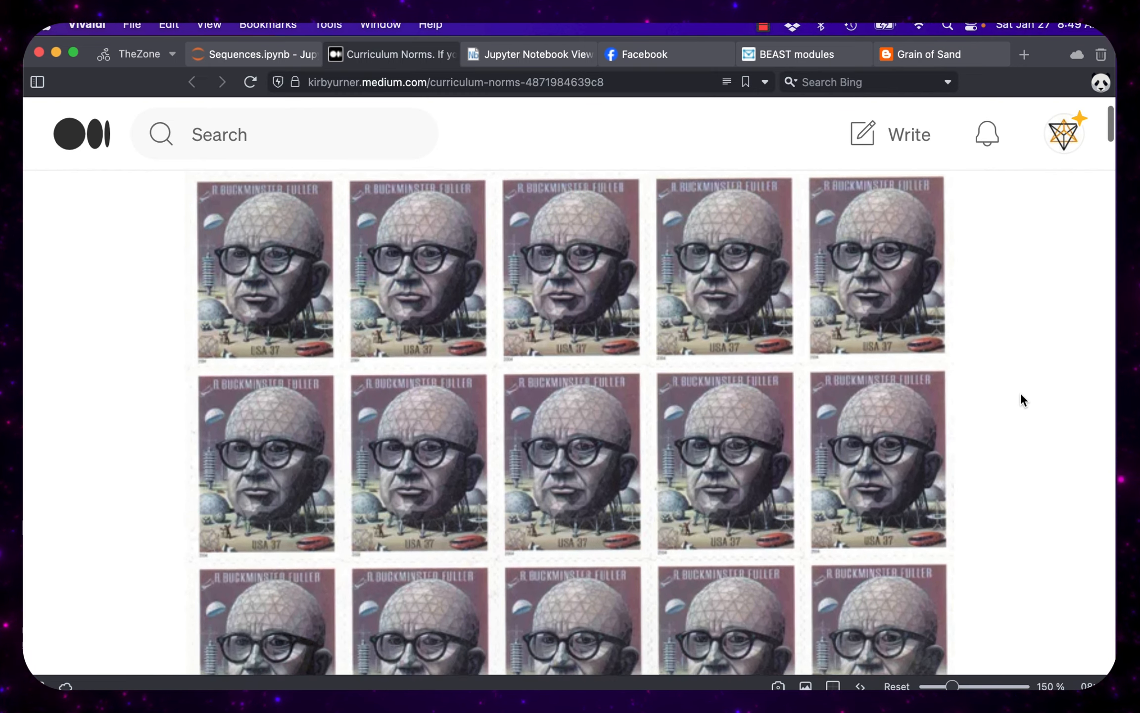
pyautogui.scroll(-3)
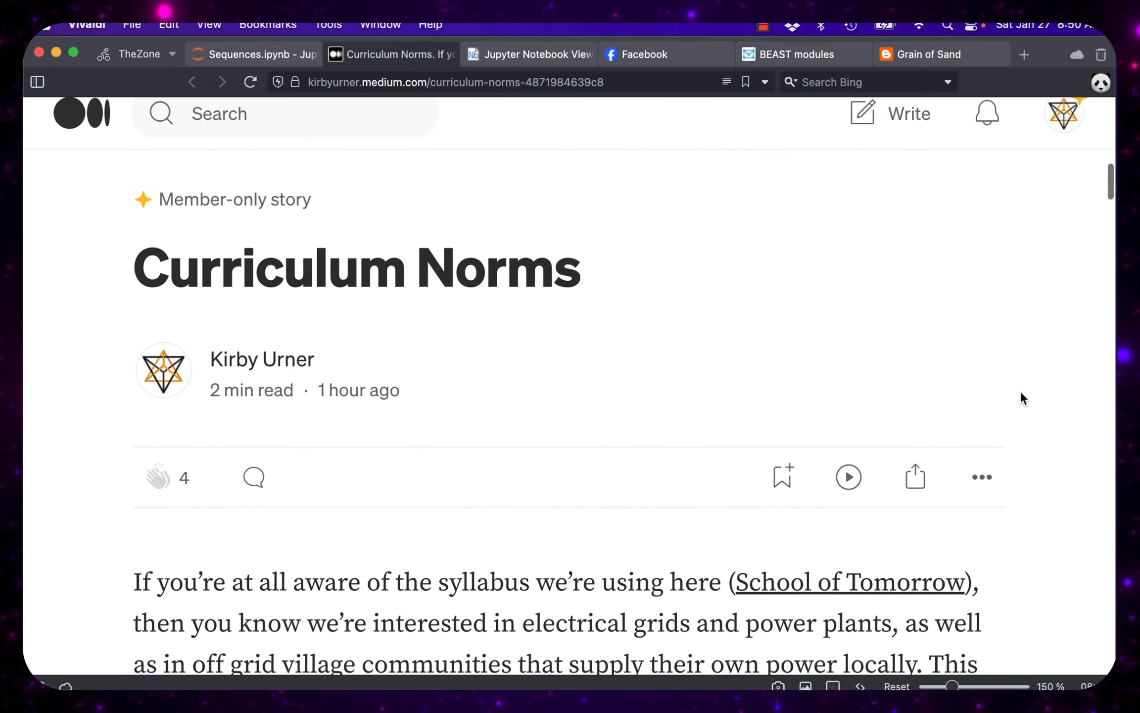
pyautogui.scroll(-3)
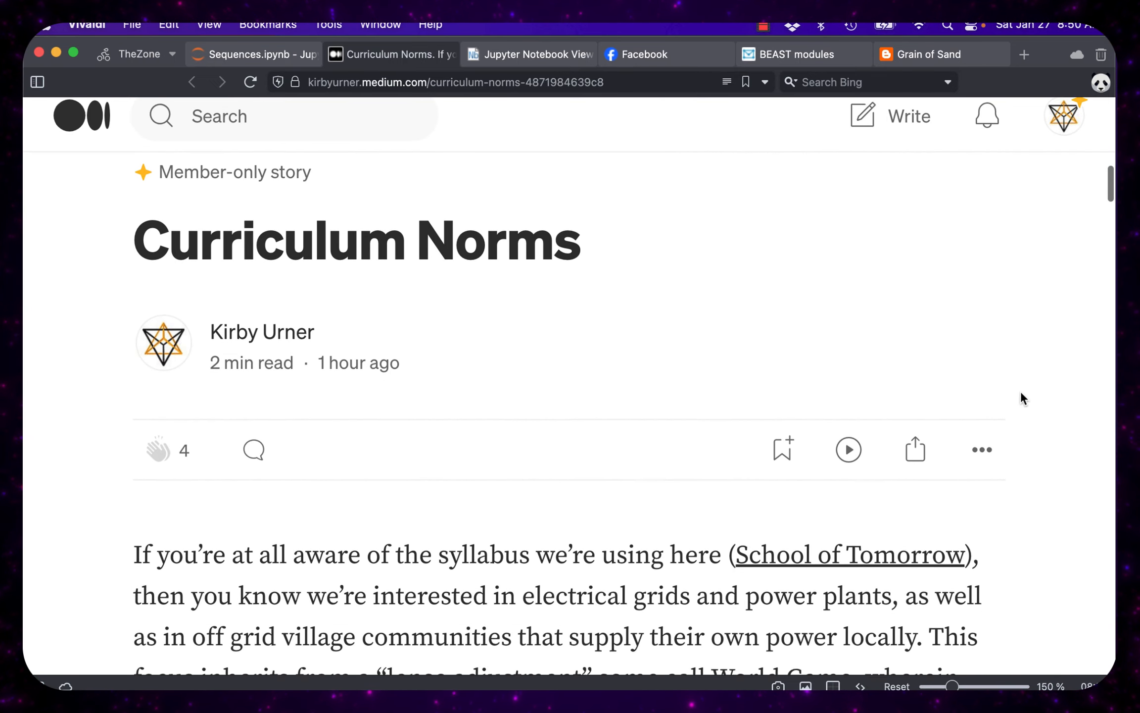
pyautogui.scroll(-3)
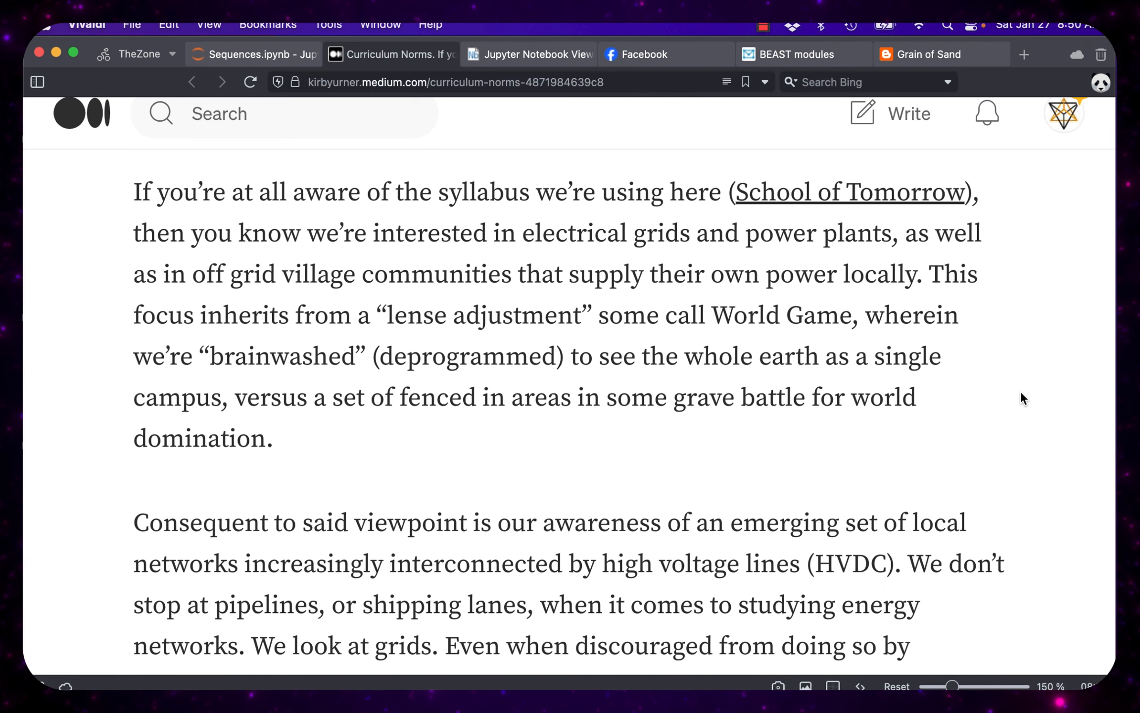
pyautogui.scroll(-3)
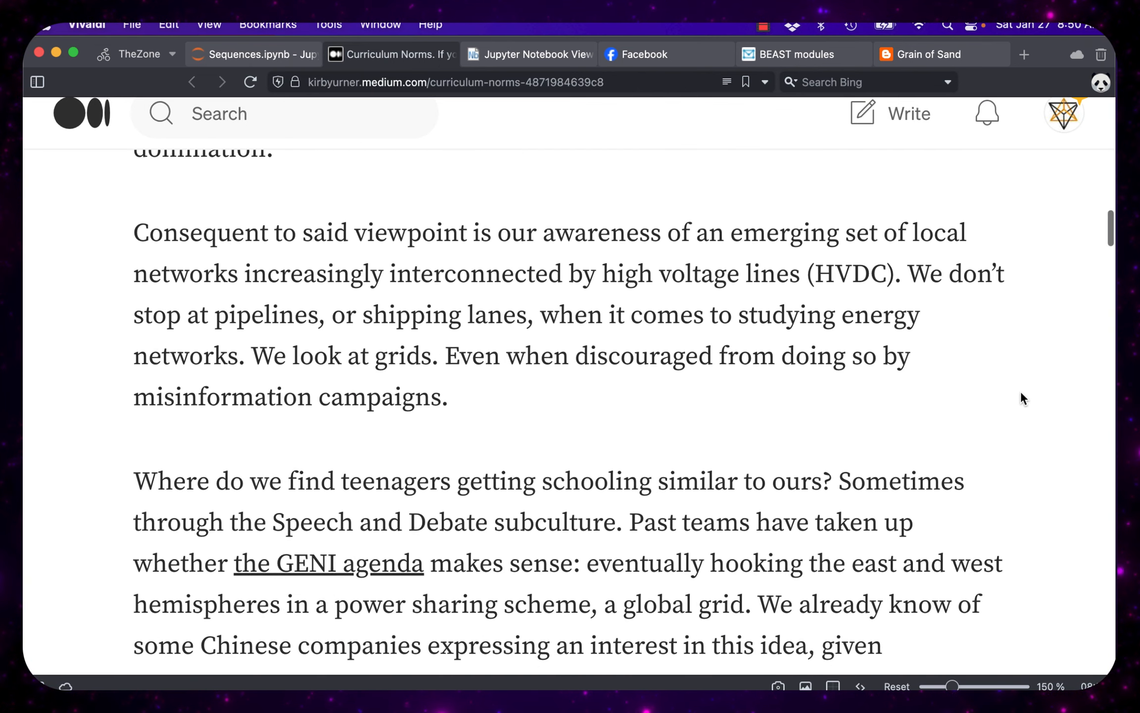
pyautogui.scroll(-3)
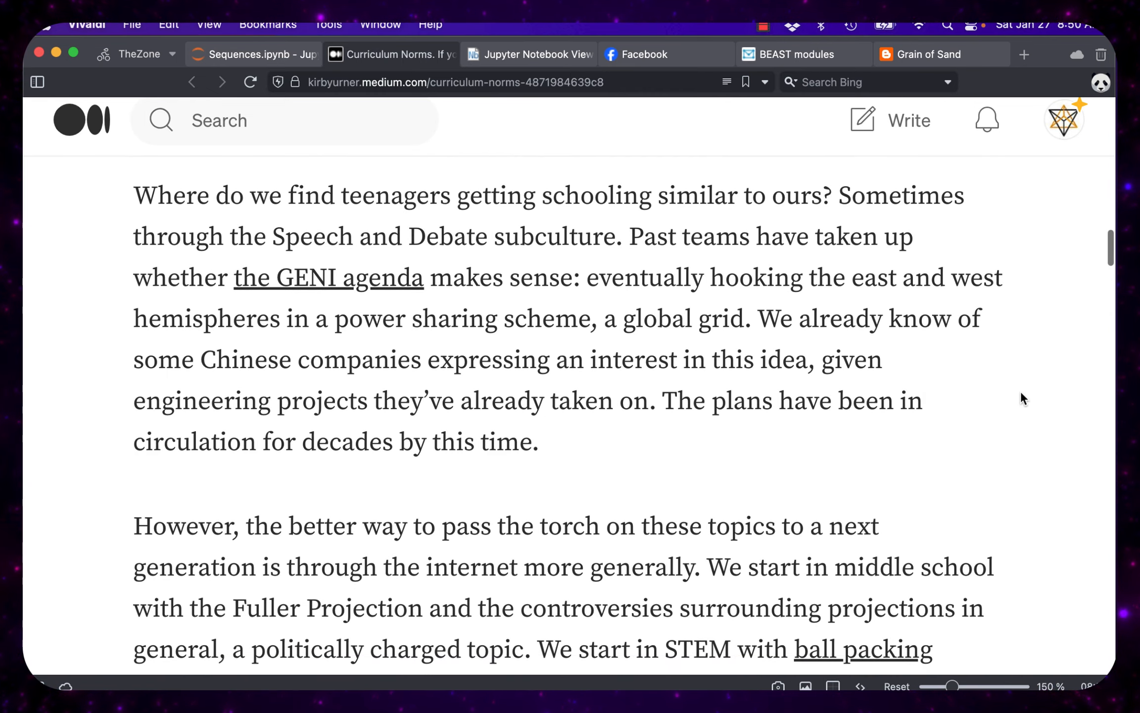
pyautogui.scroll(-3)
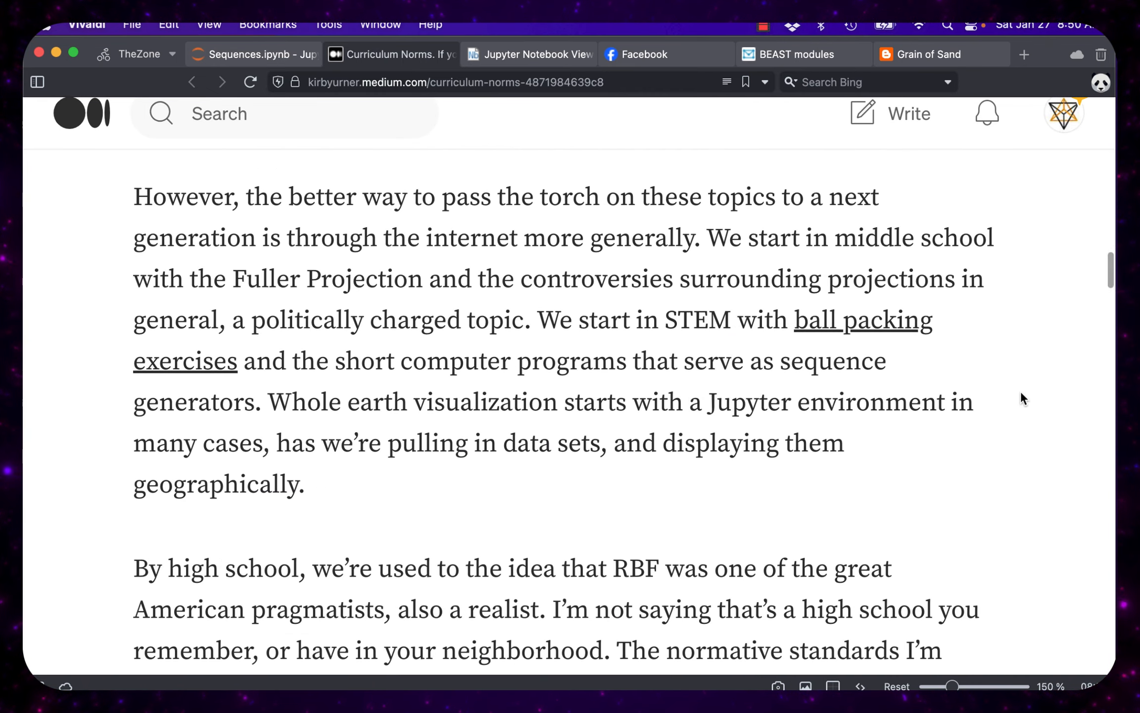
pyautogui.scroll(-3)
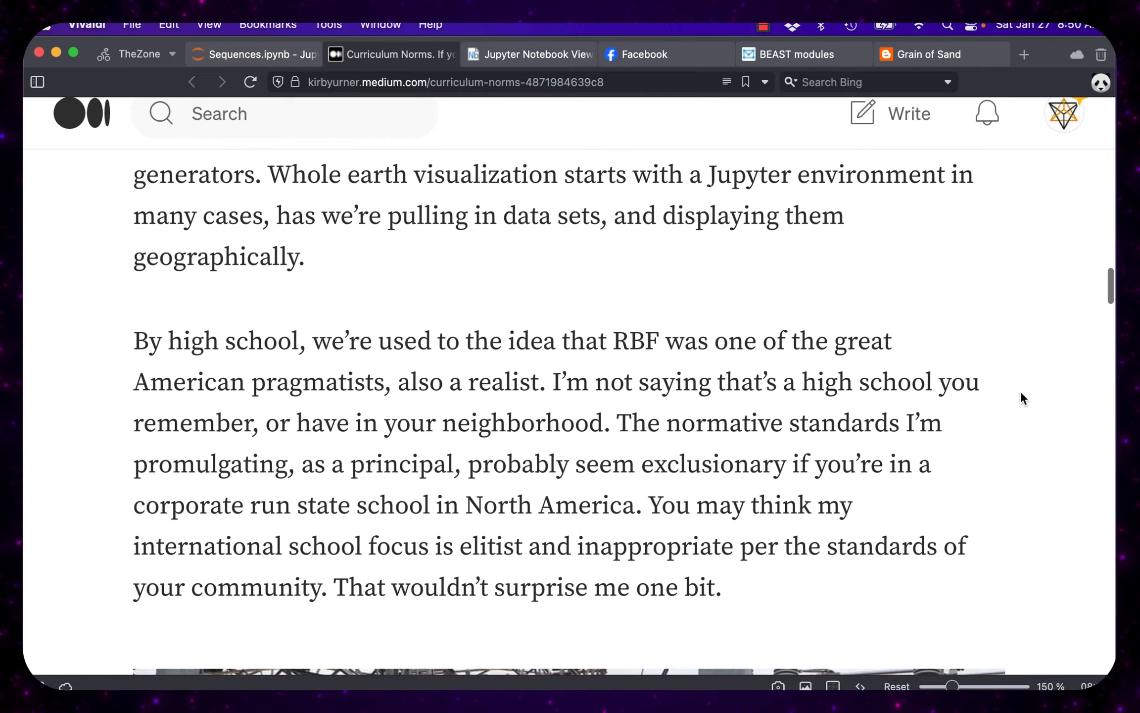
pyautogui.scroll(-3)
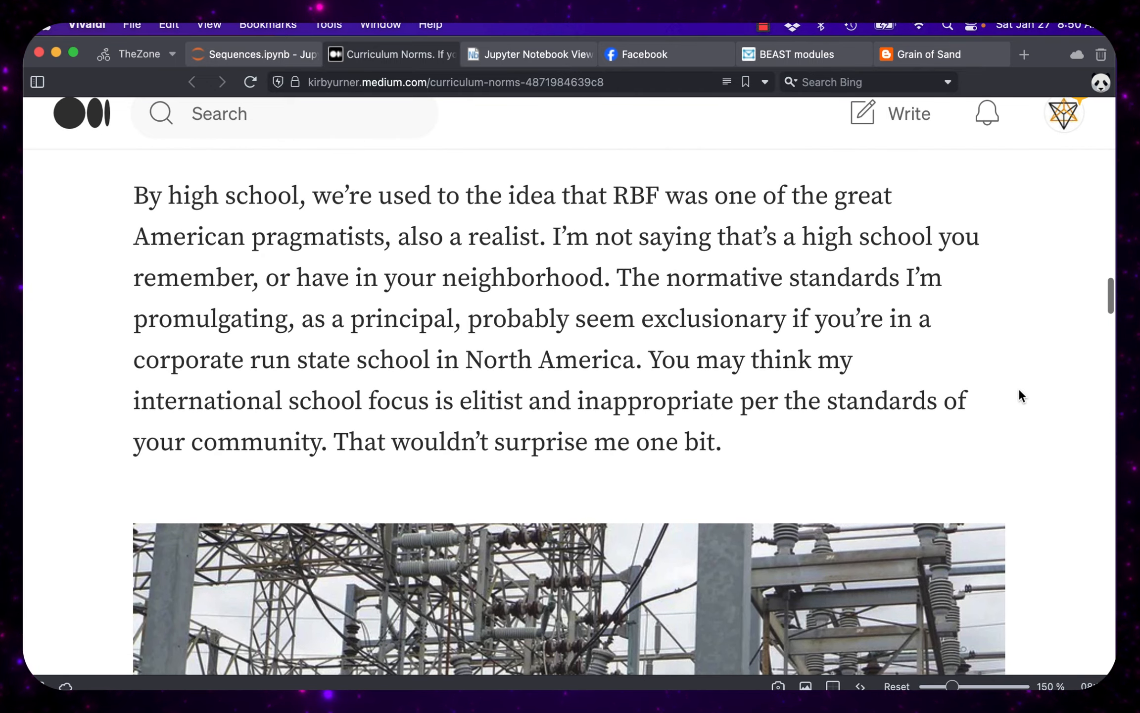
# - Look back over the BEAST modules post to its title, then switch to the Facebook profile page
pyautogui.click(793, 54)
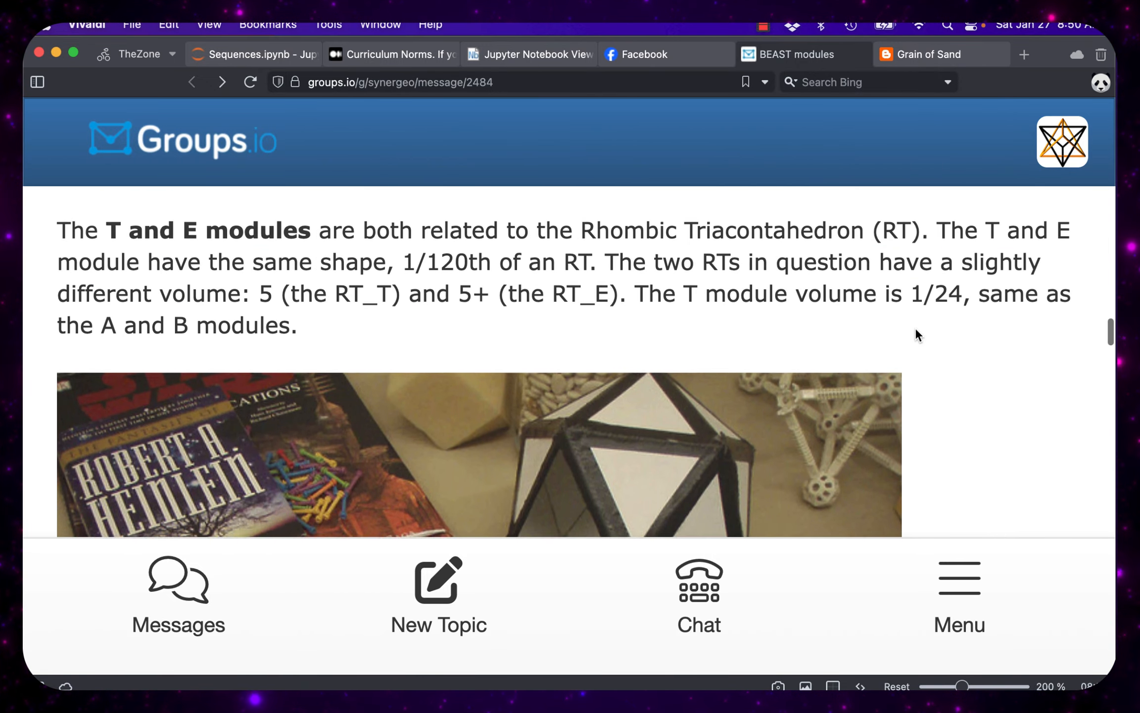
pyautogui.scroll(-3)
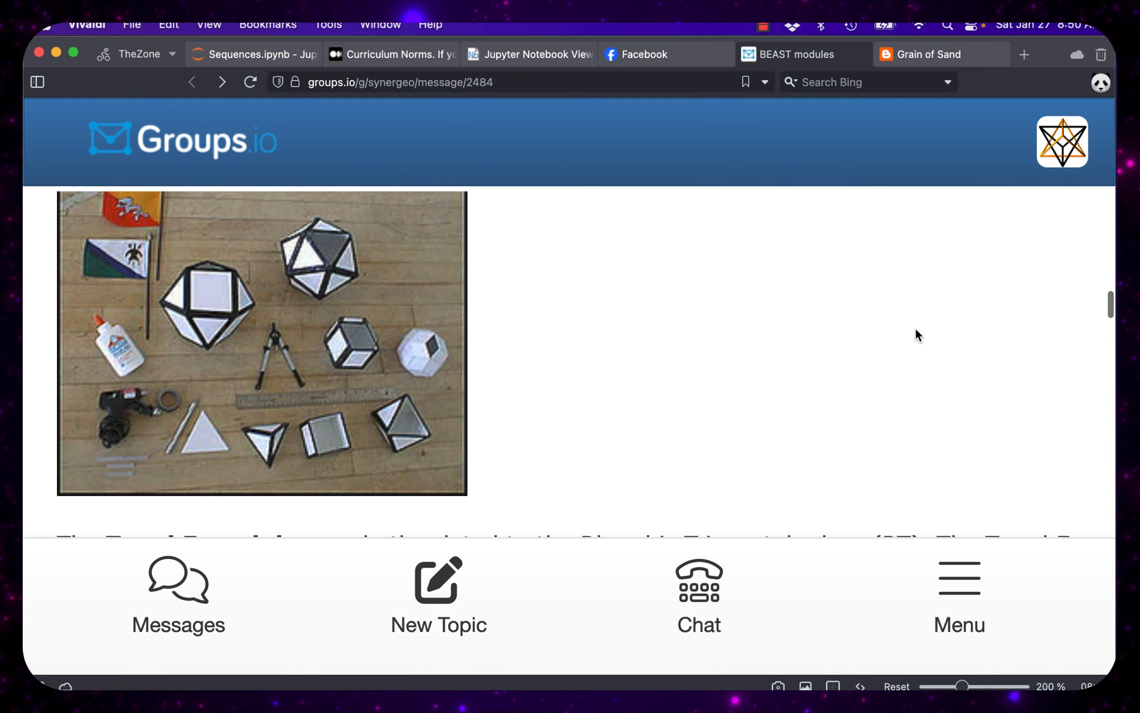
pyautogui.scroll(-3)
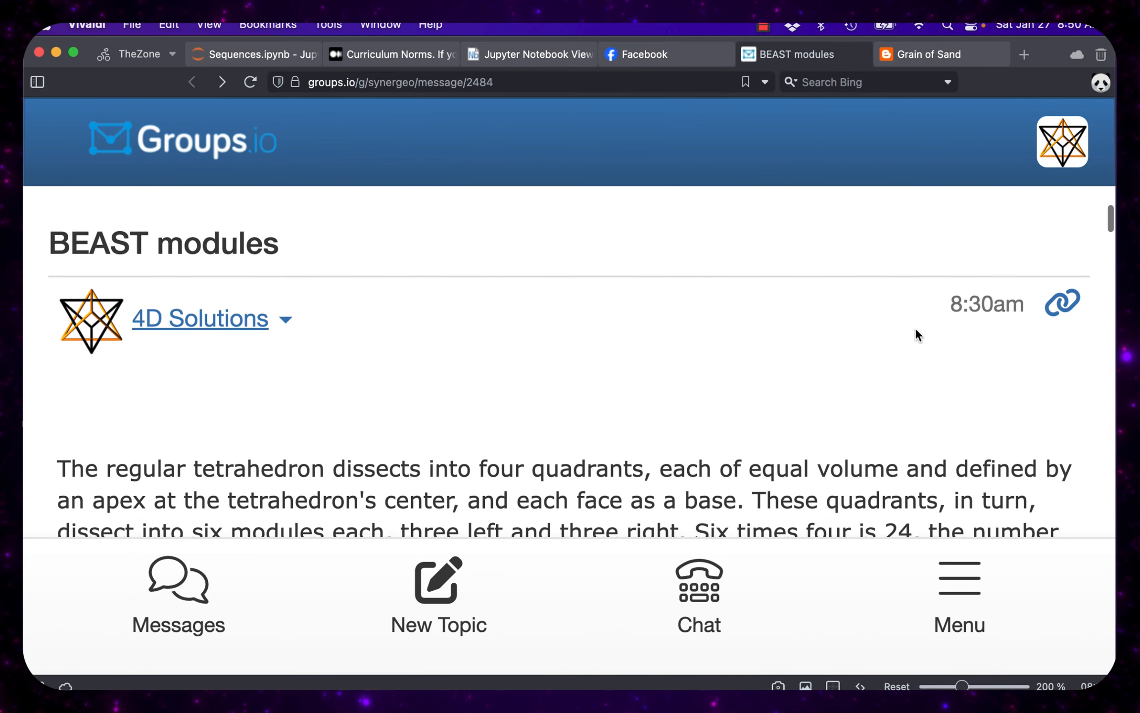
pyautogui.scroll(-3)
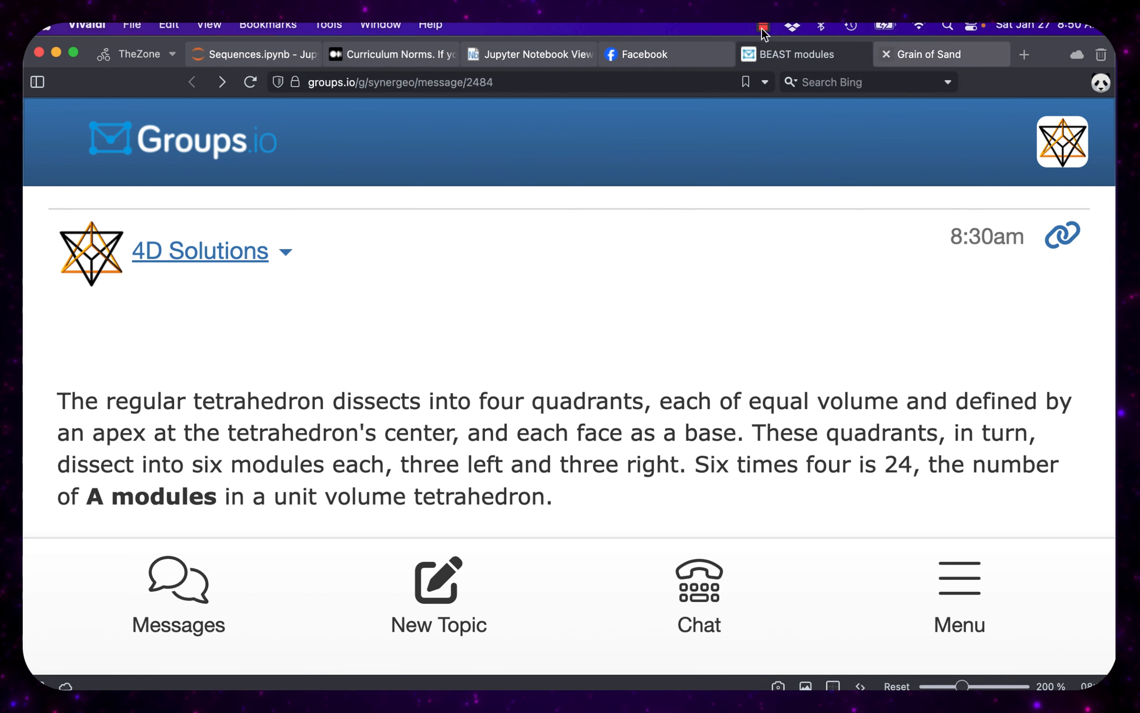
pyautogui.click(643, 54)
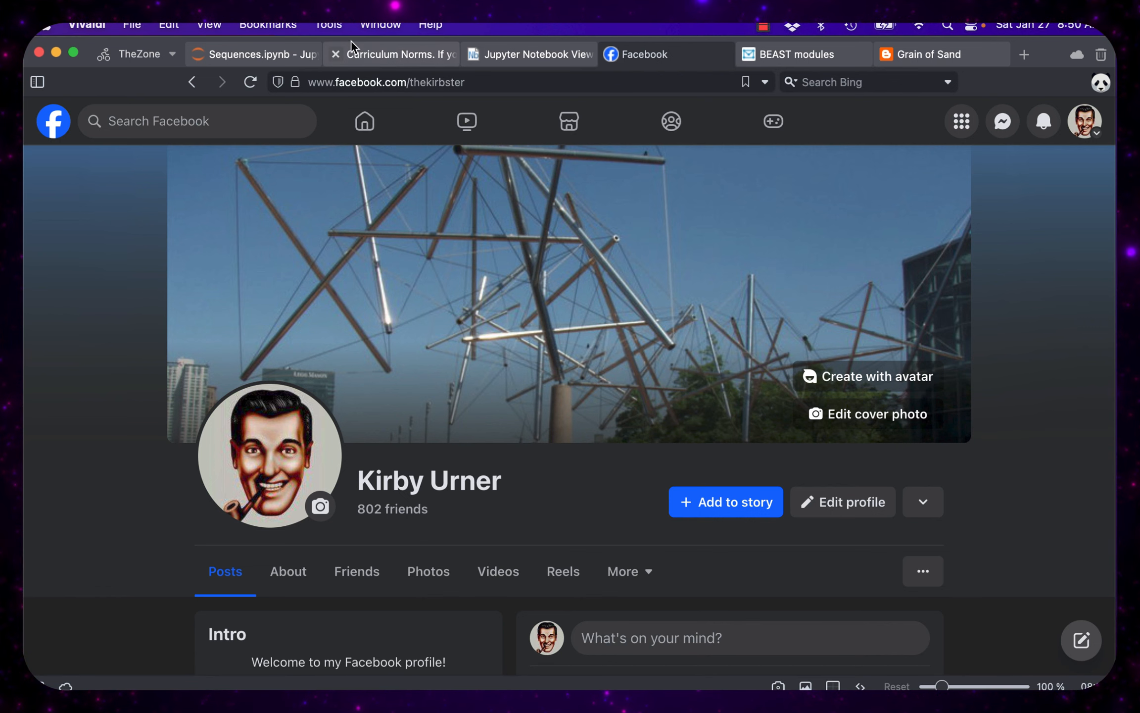
# - Revisit the Curriculum Norms grid-tech photo, then switch to Sequences.ipynb in JupyterLab
pyautogui.click(392, 54)
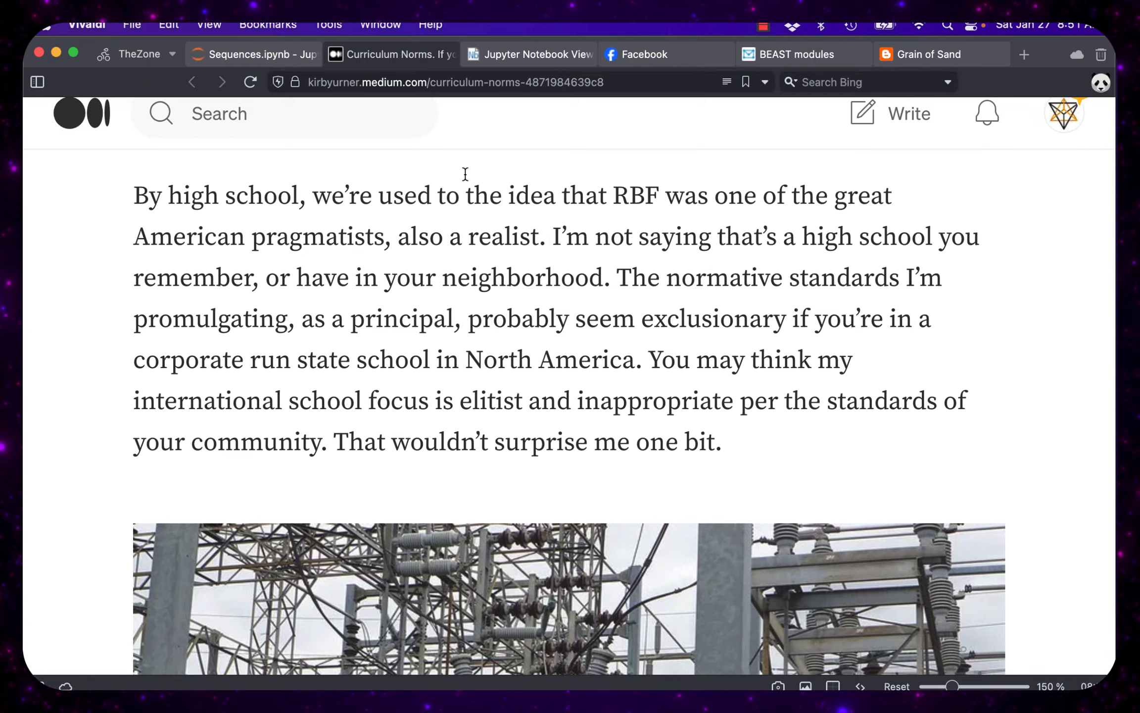
pyautogui.scroll(-3)
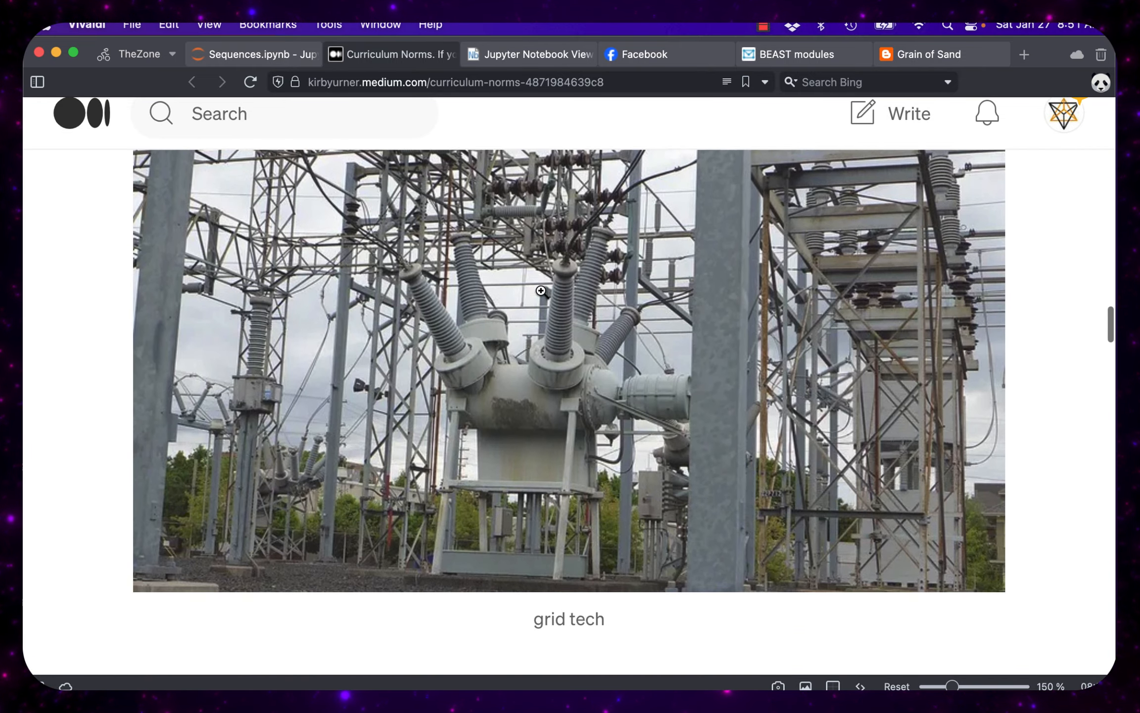
pyautogui.scroll(-3)
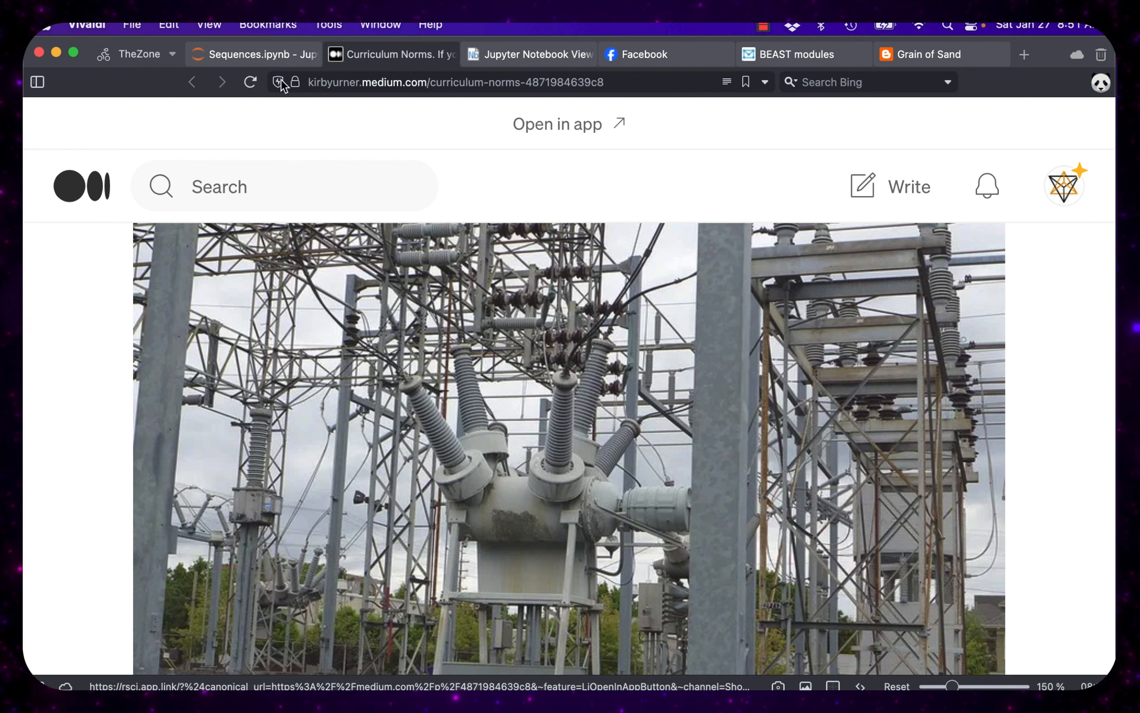
pyautogui.click(254, 54)
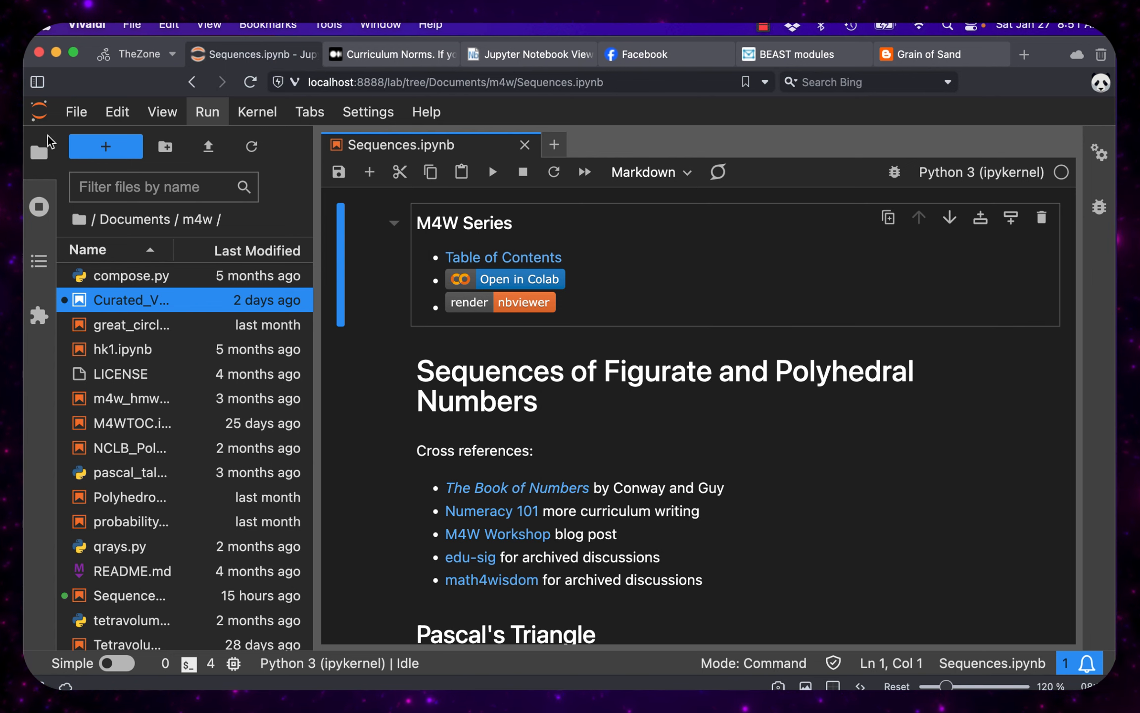
# - Collapse the JupyterLab file browser and scroll to the Pascal's Triangle generator cells
pyautogui.click(37, 152)
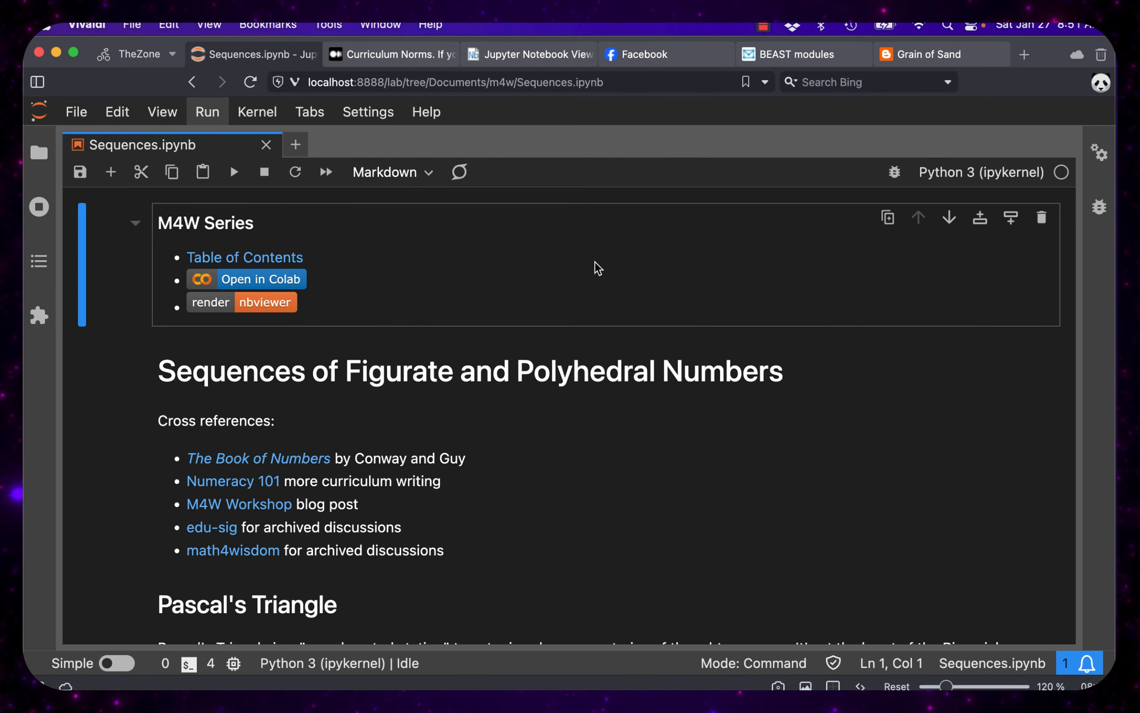
pyautogui.scroll(-3)
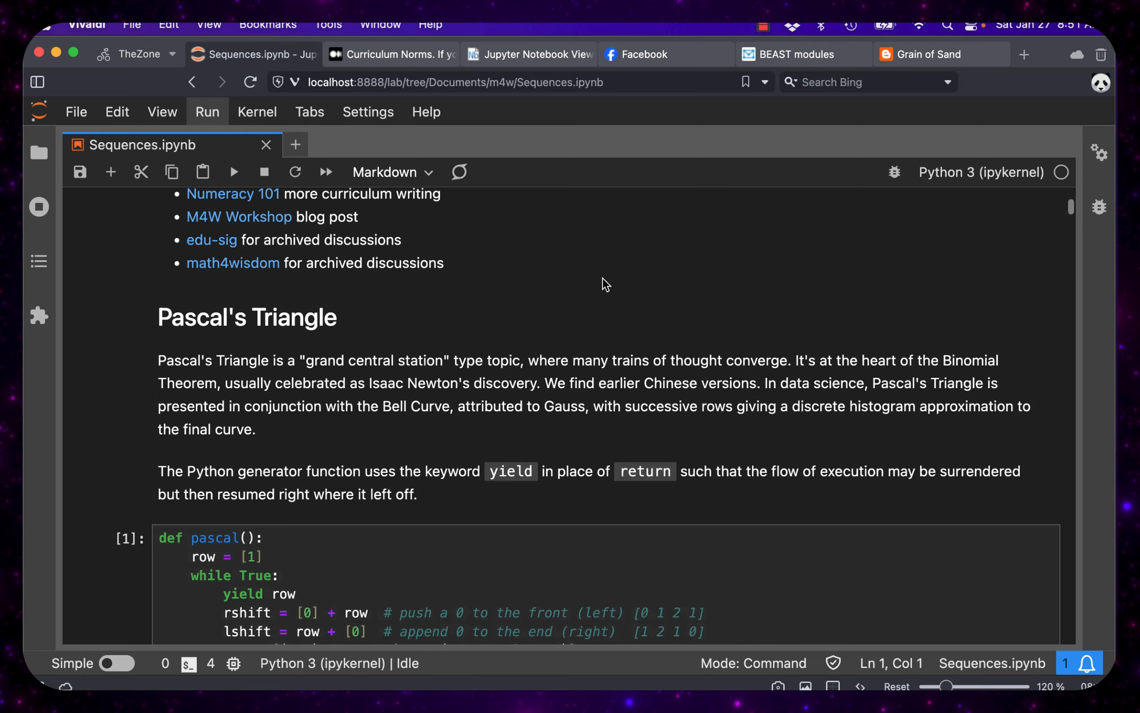
pyautogui.scroll(-3)
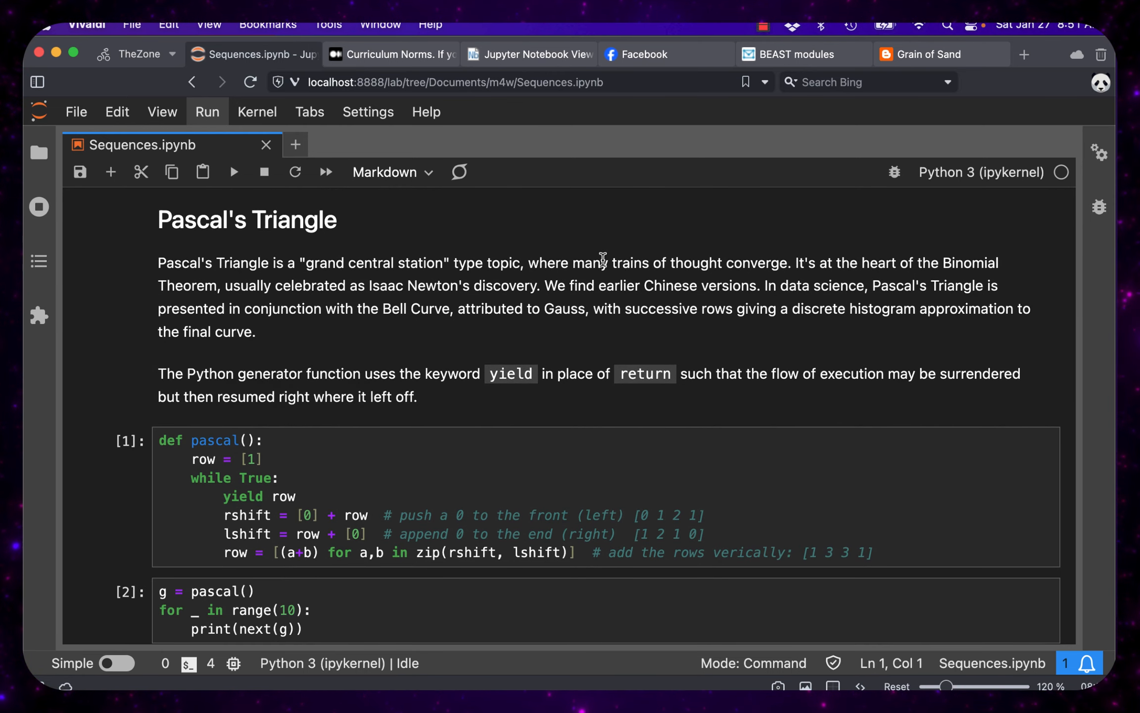
# - Read the nbviewer Tetrahedral Numbers section through the A000292 test showing 2024 to the ball-tetrahedron image
pyautogui.click(531, 54)
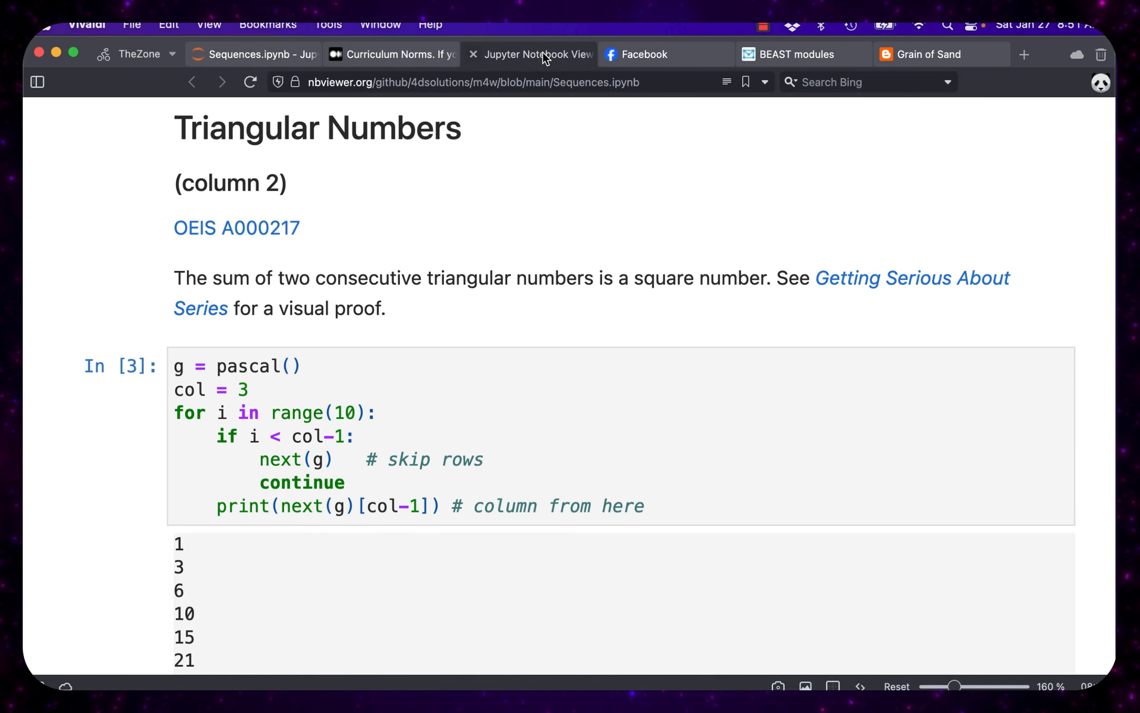
pyautogui.scroll(-3)
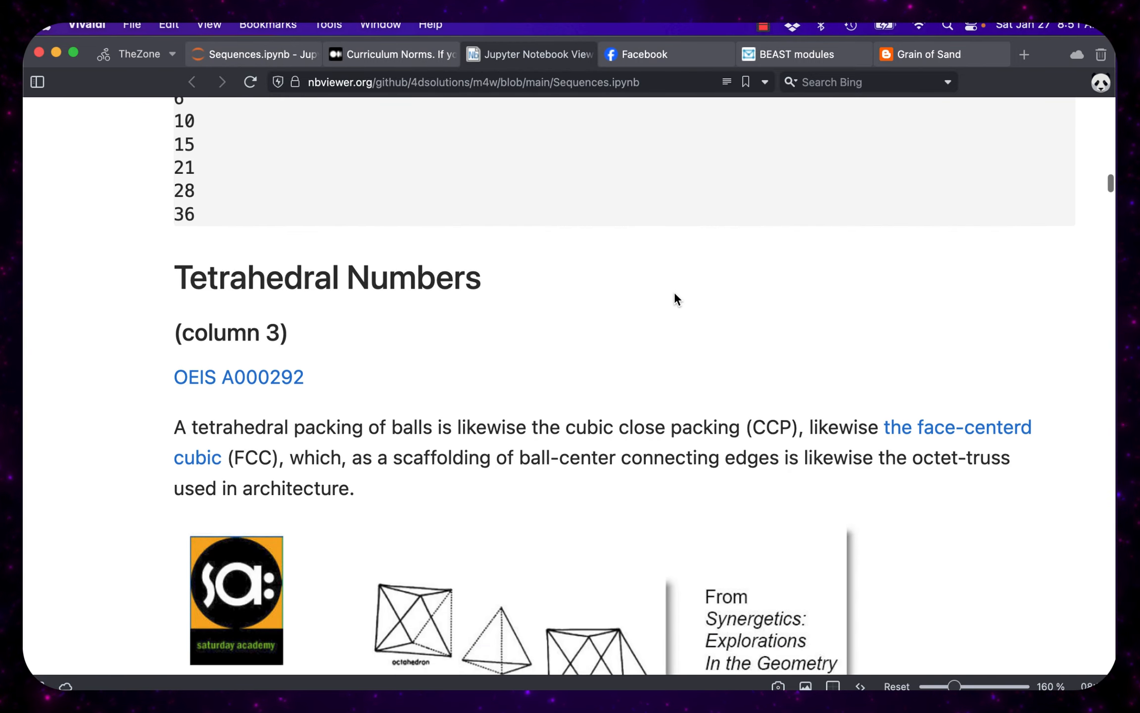
pyautogui.scroll(-3)
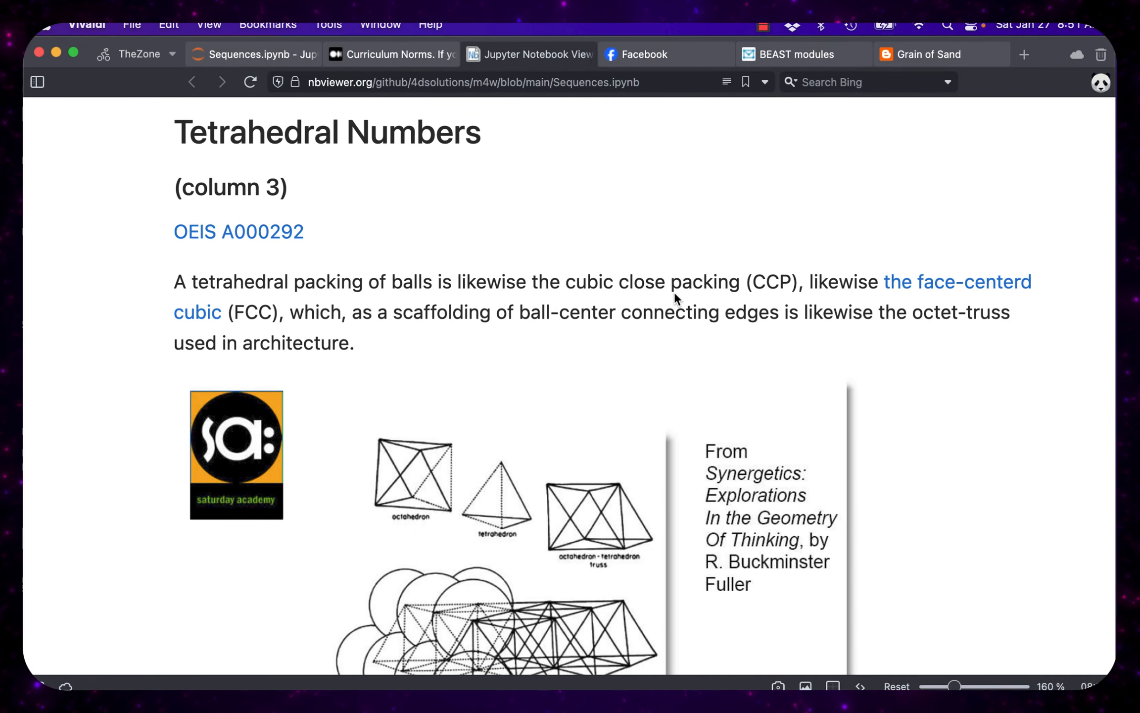
pyautogui.scroll(-3)
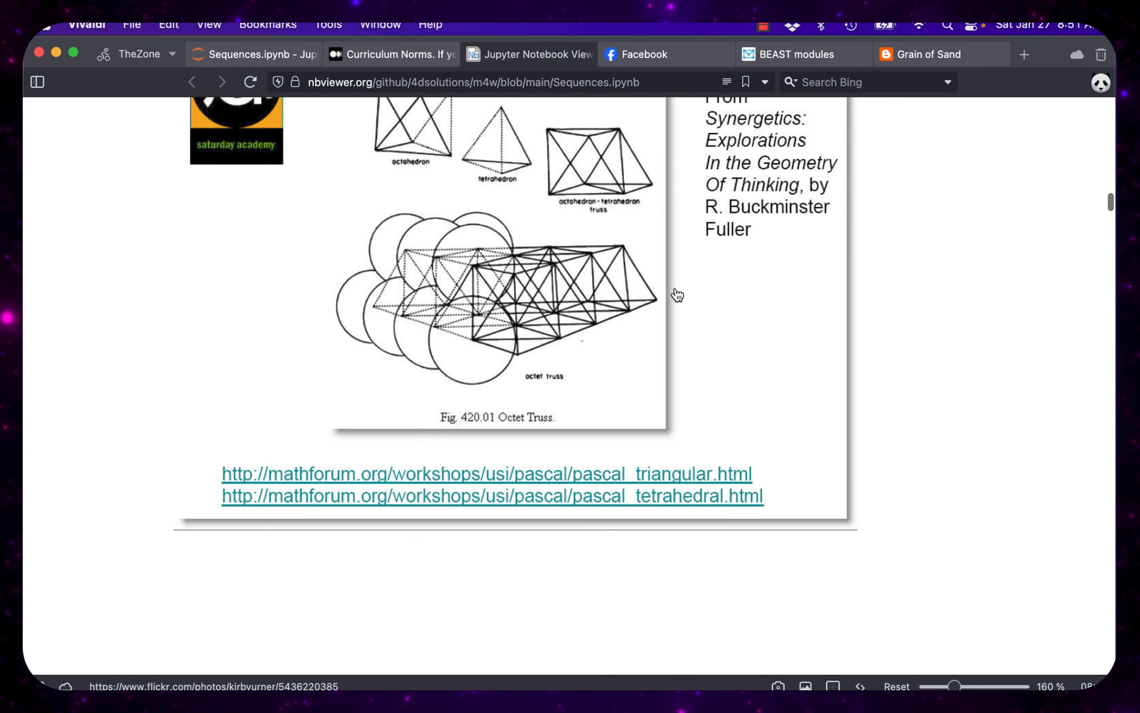
pyautogui.scroll(-3)
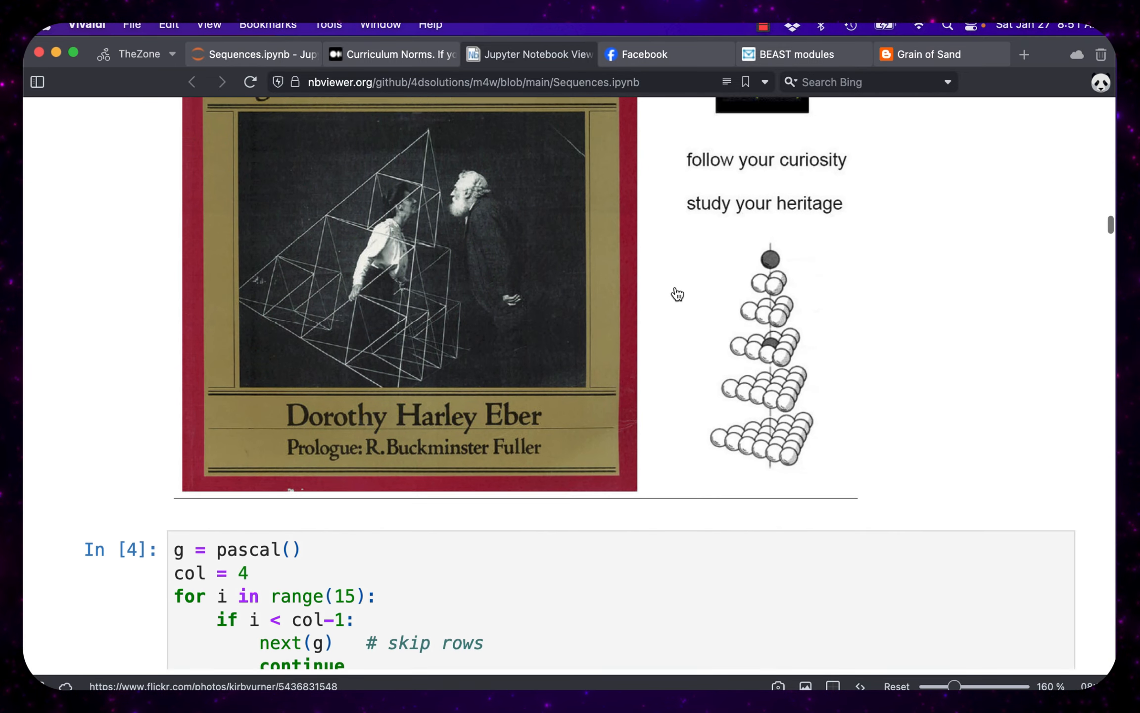
pyautogui.scroll(-3)
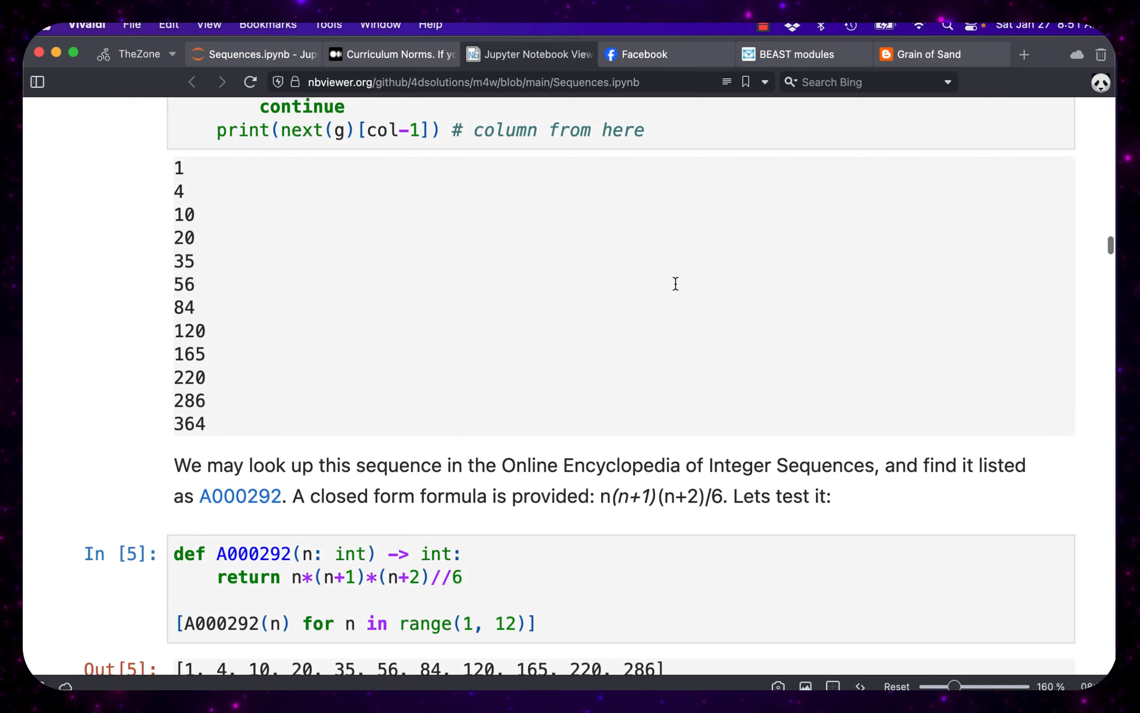
pyautogui.scroll(-3)
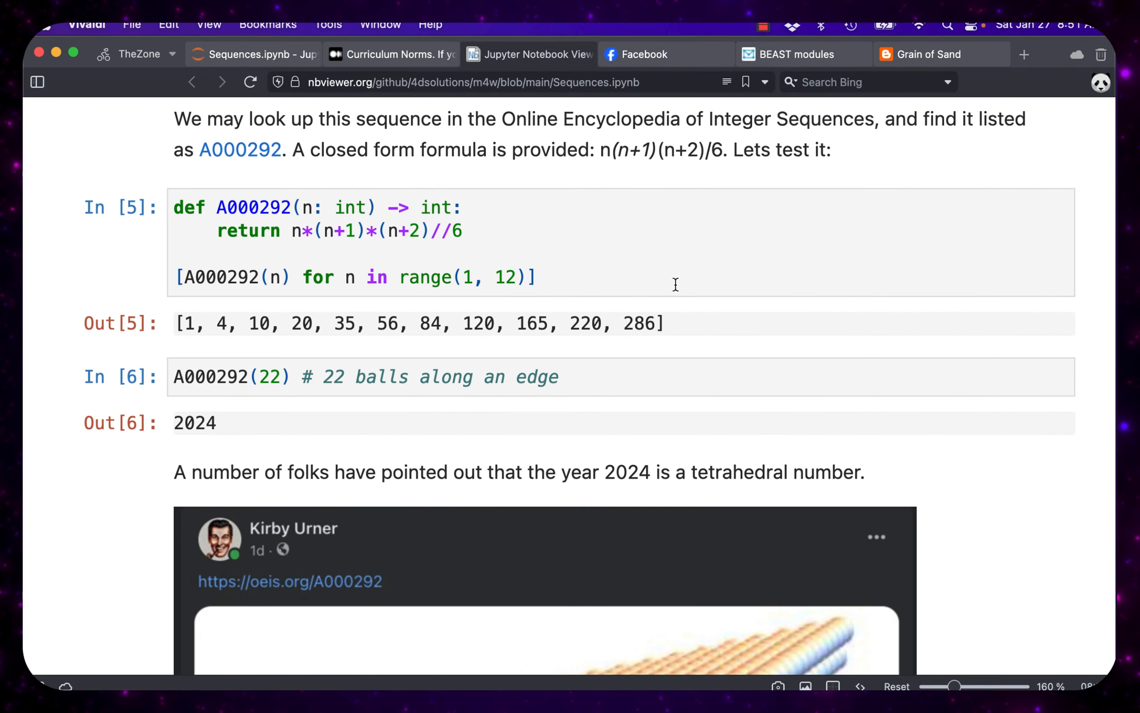
pyautogui.scroll(-3)
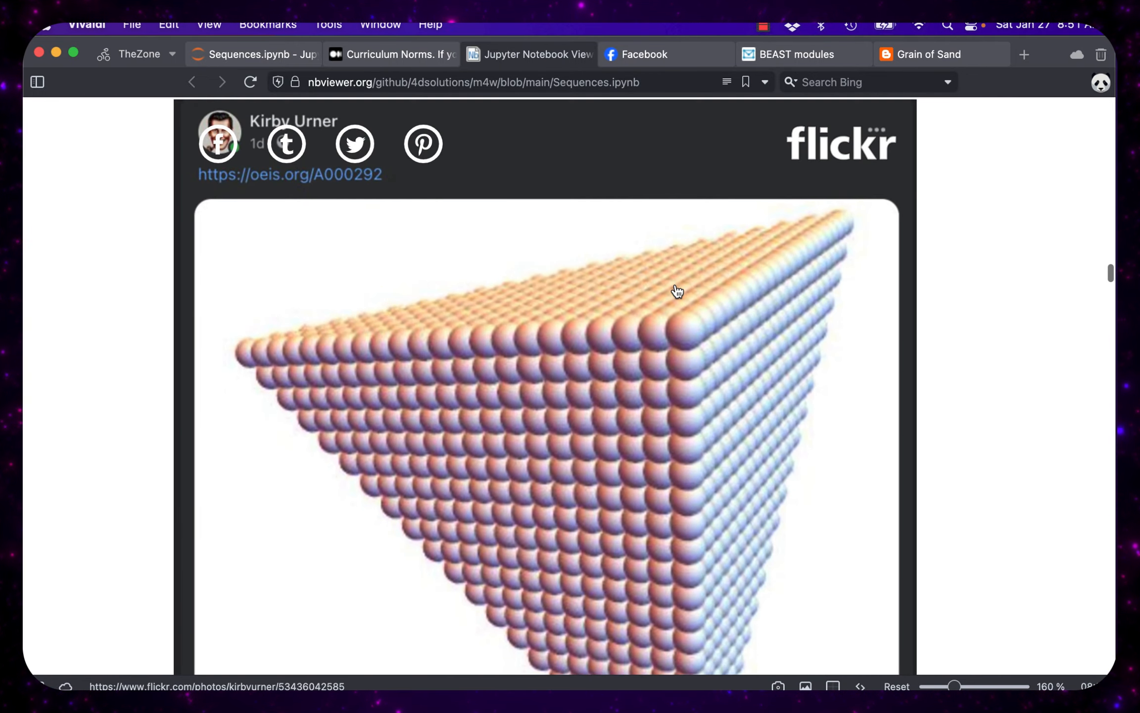
pyautogui.scroll(-3)
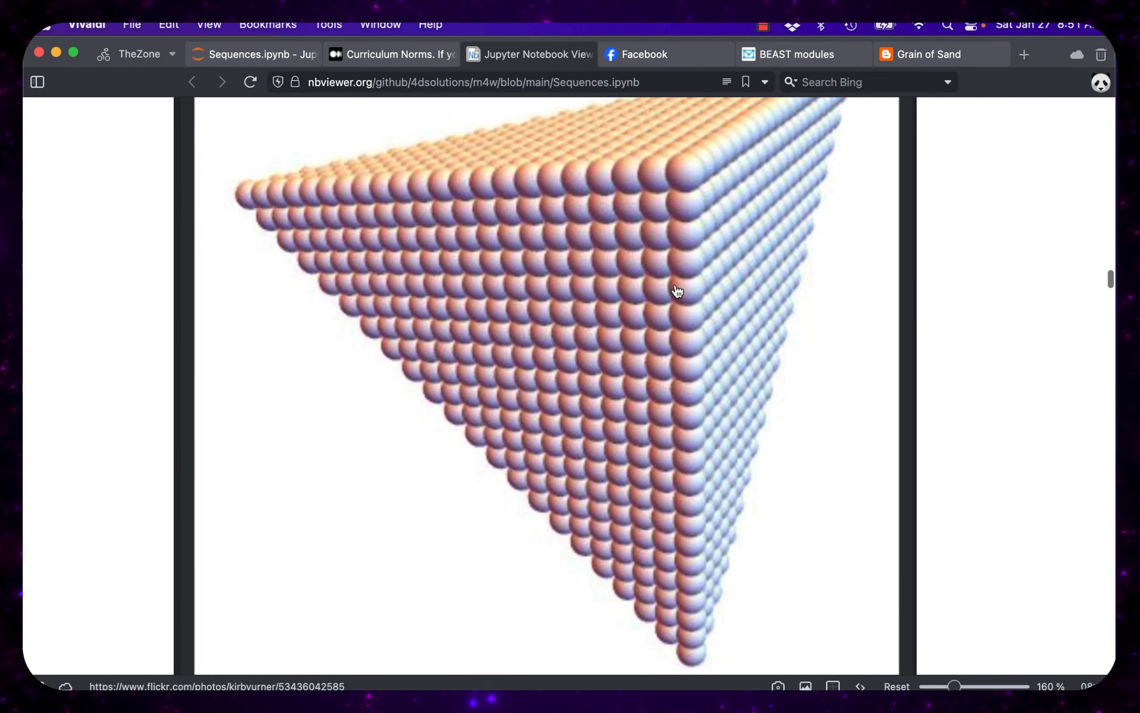